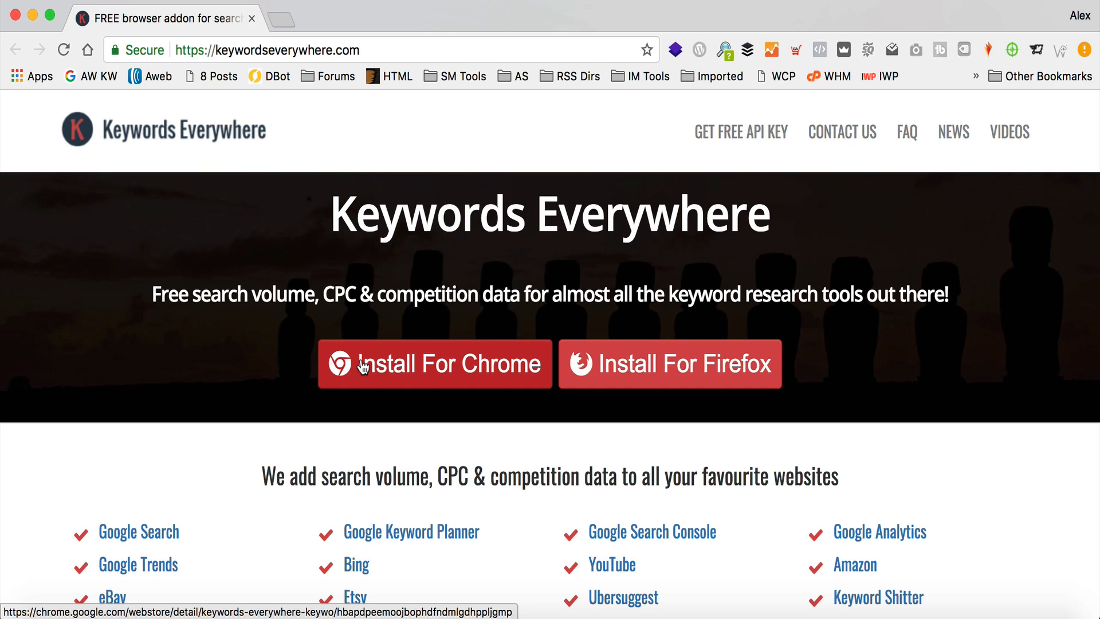
{"action": "mouse_move", "coordinate": [847, 346]}
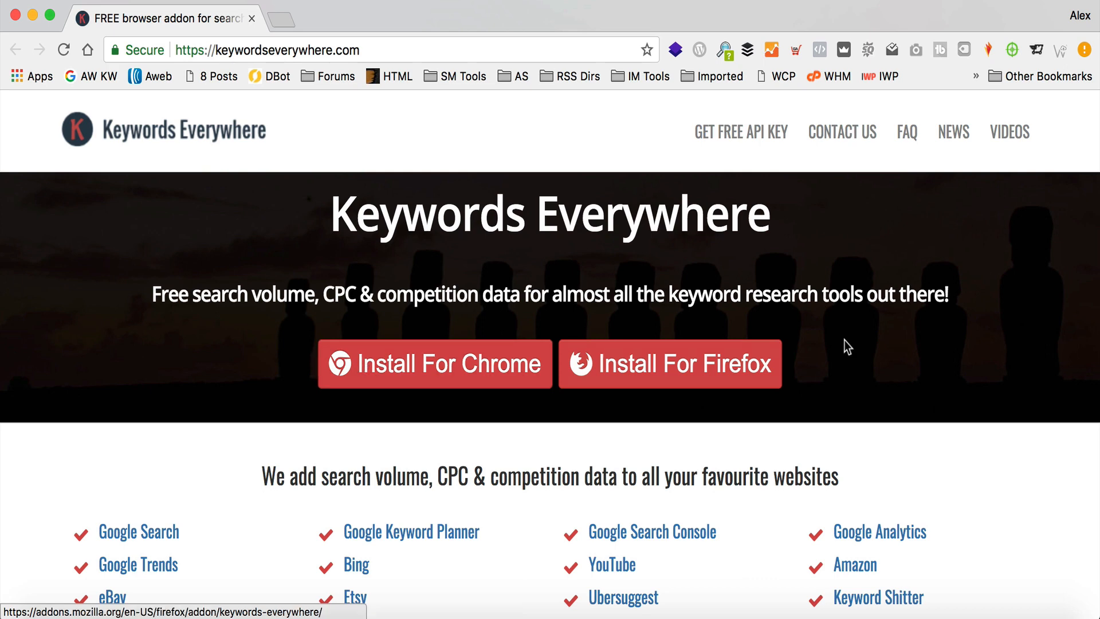
{"action": "mouse_move", "coordinate": [512, 422]}
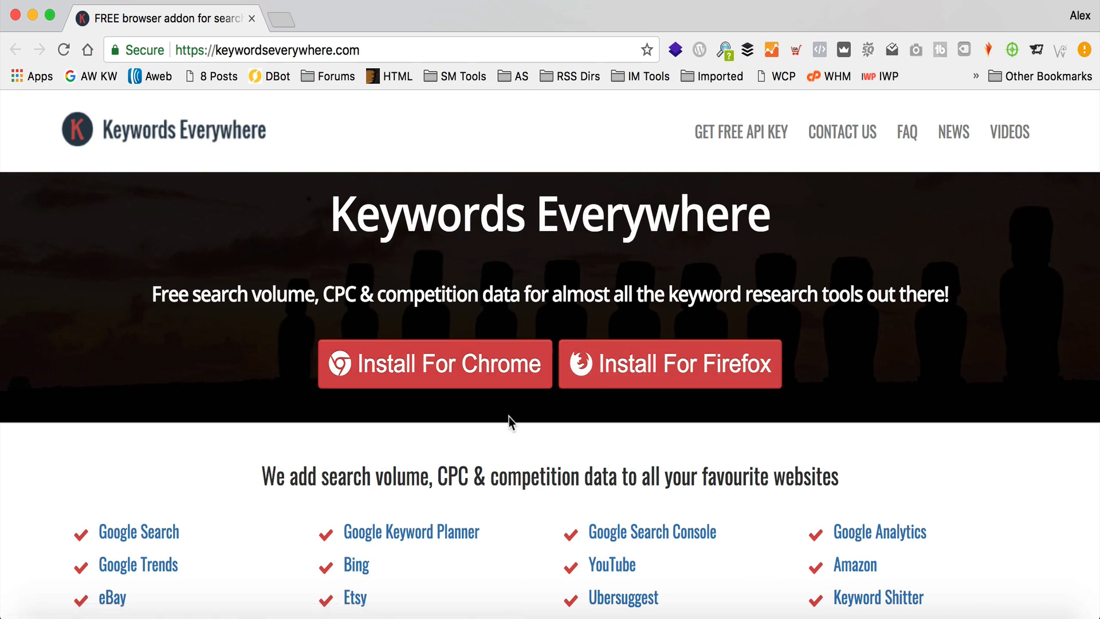
{"action": "mouse_move", "coordinate": [485, 372]}
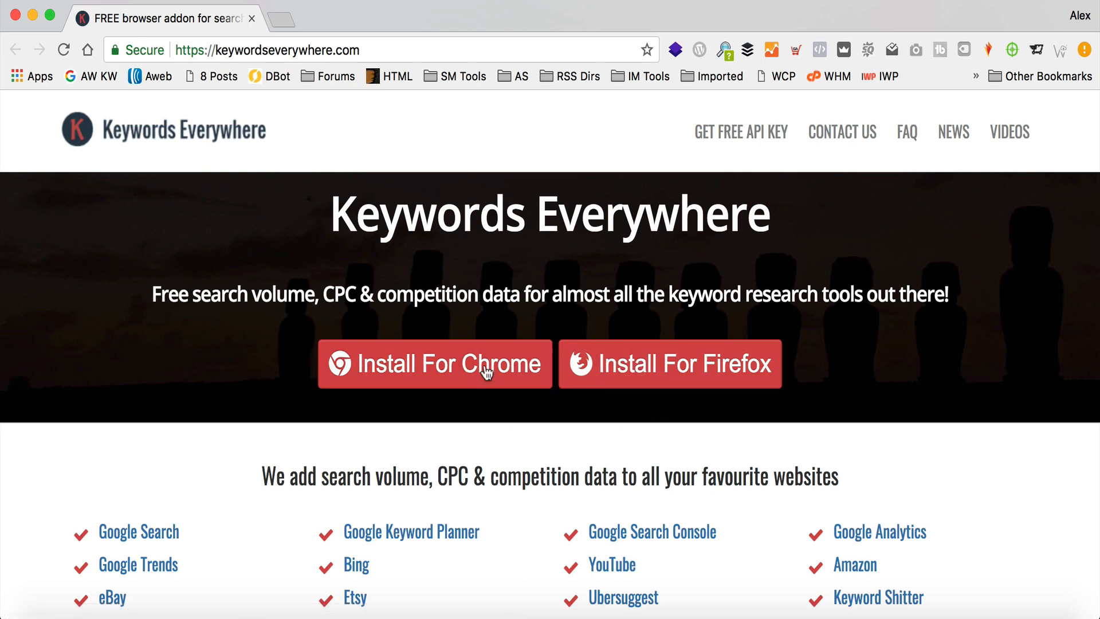
- Install the Keywords Everywhere extension from the Chrome Web Store and accept its permissions
{"action": "left_click", "coordinate": [435, 365]}
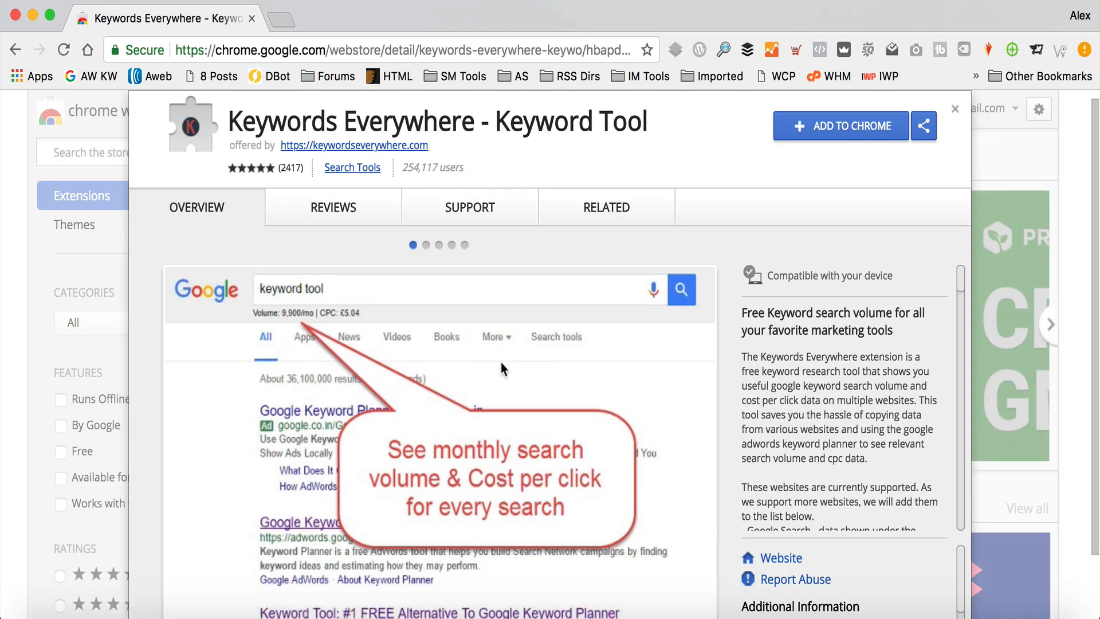
{"action": "mouse_move", "coordinate": [834, 137]}
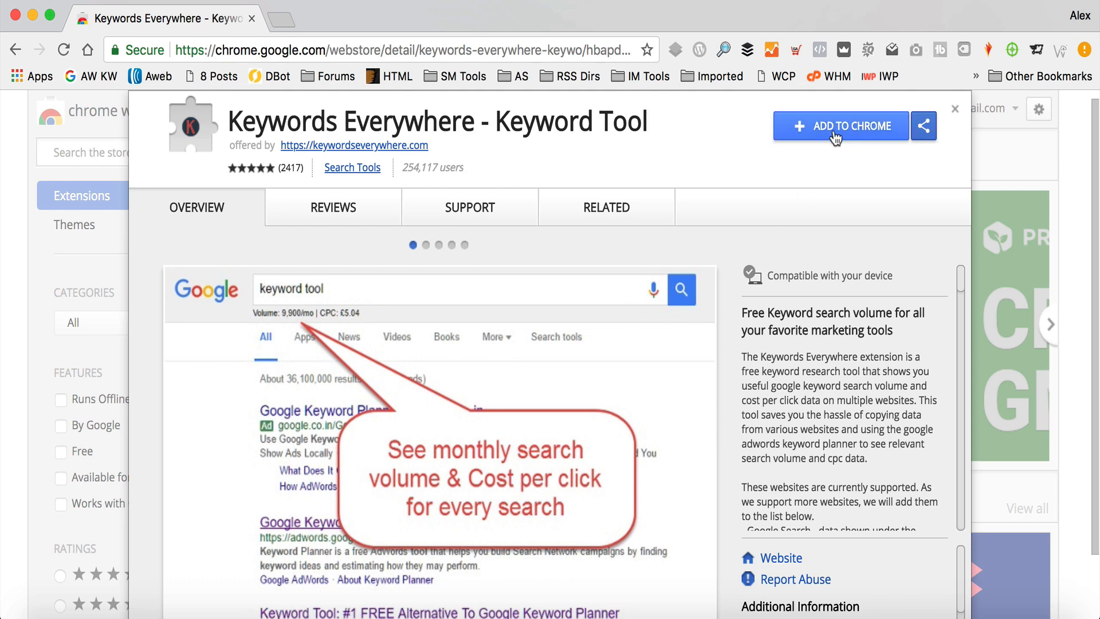
{"action": "left_click", "coordinate": [841, 125]}
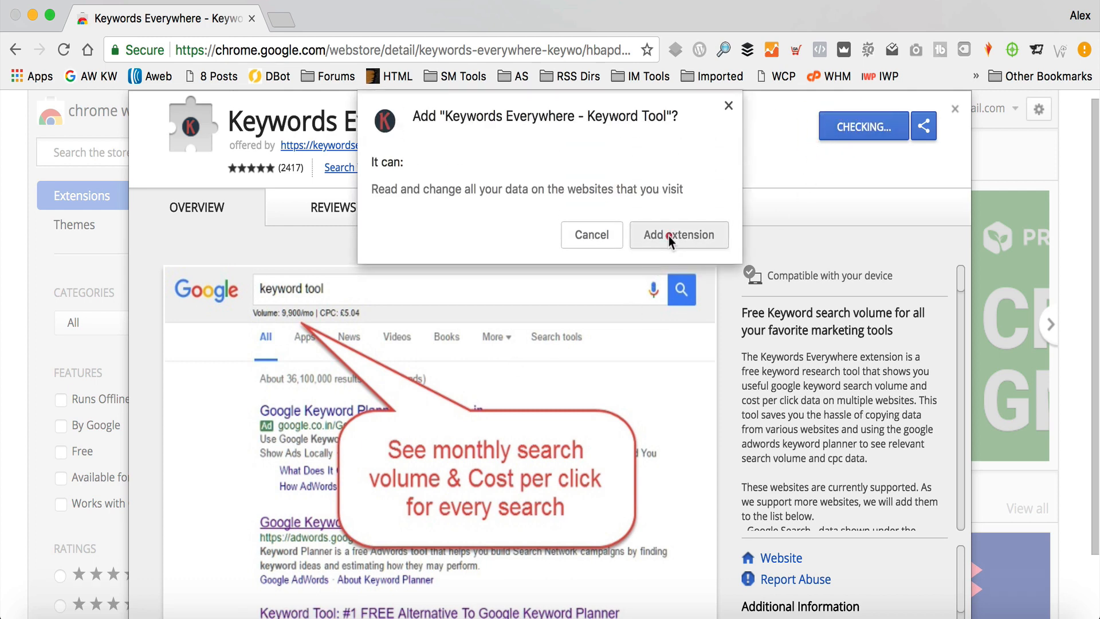
{"action": "left_click", "coordinate": [678, 234]}
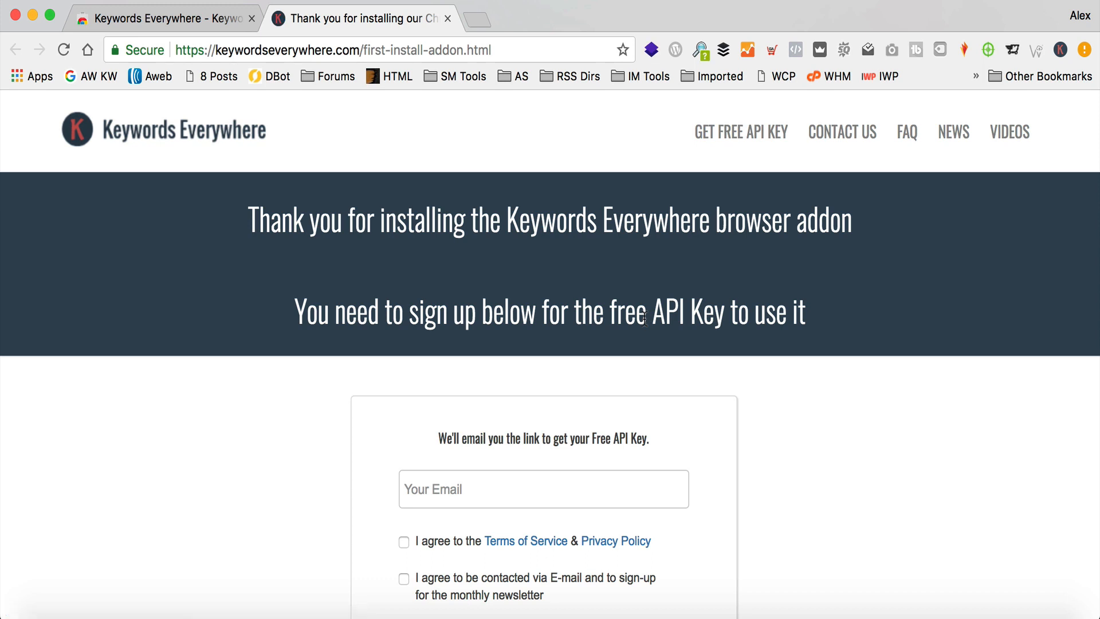
{"action": "scroll", "scroll_direction": "down", "scroll_amount": 3}
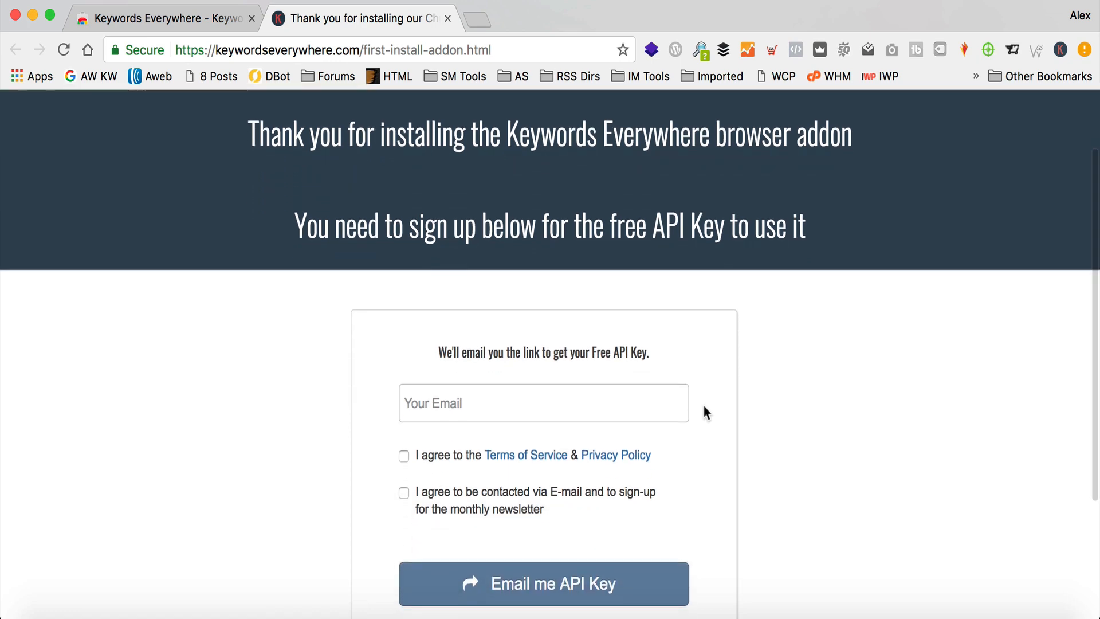
{"action": "mouse_move", "coordinate": [1060, 28]}
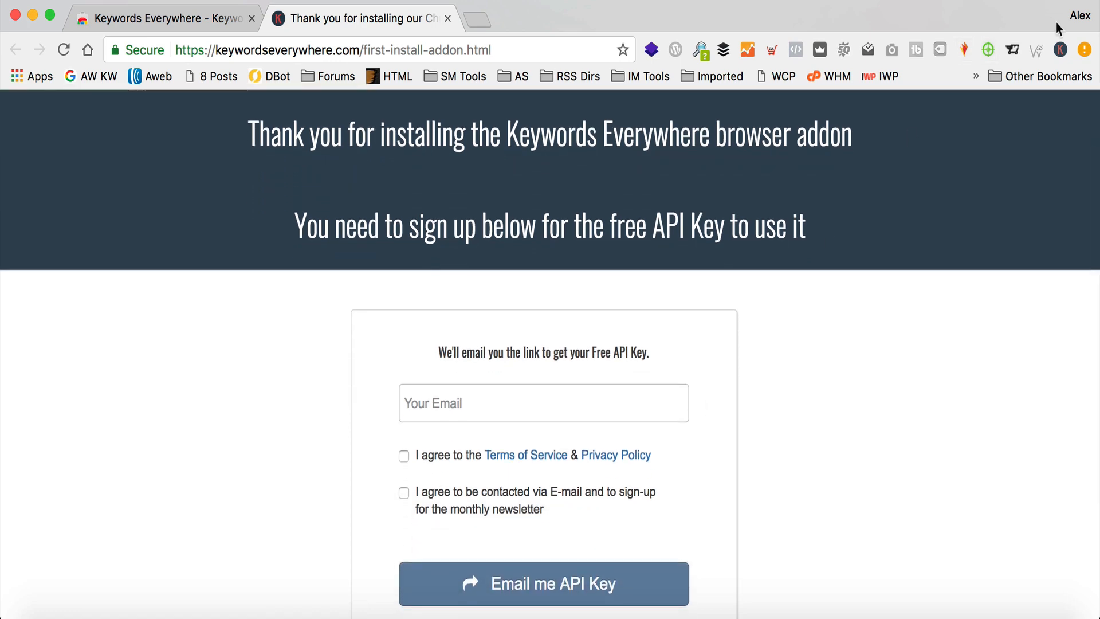
{"action": "mouse_move", "coordinate": [605, 426]}
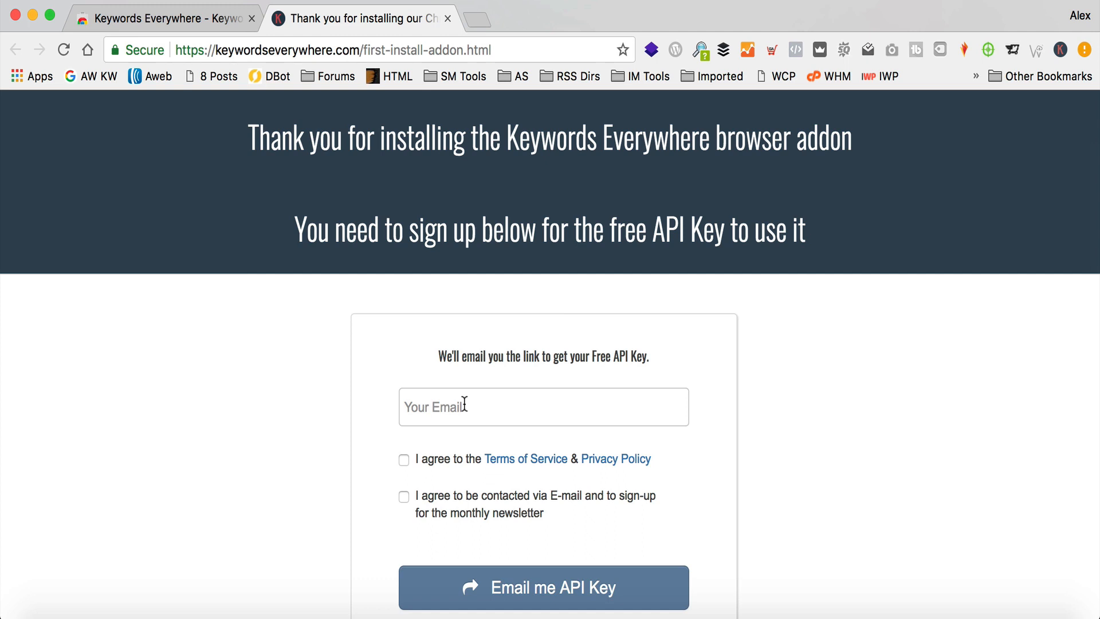
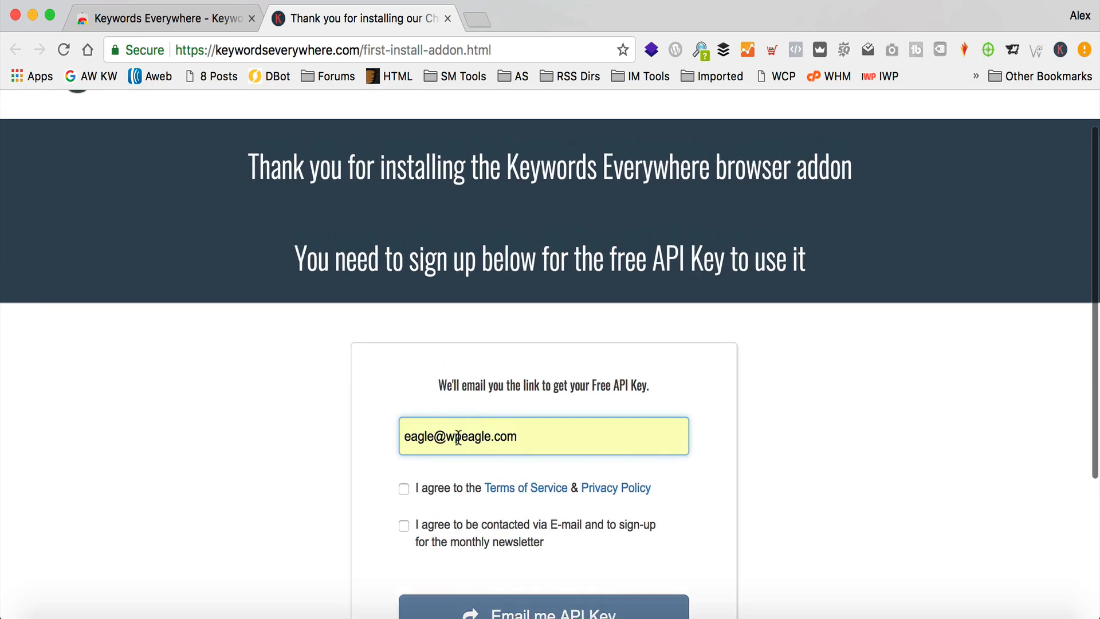
{"action": "left_click", "coordinate": [403, 488]}
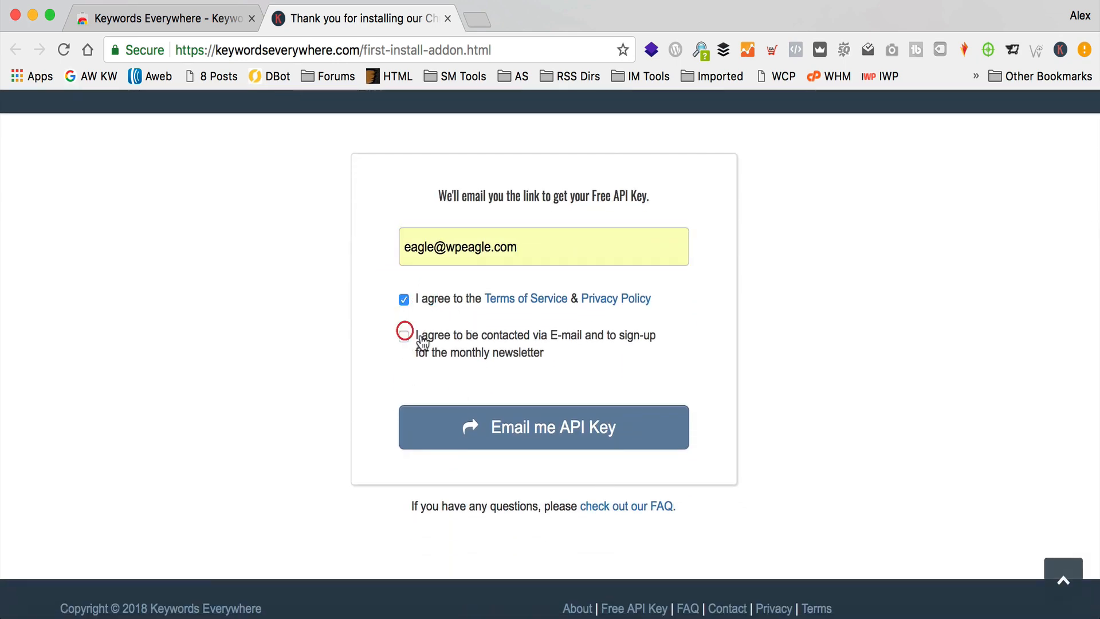
{"action": "left_click", "coordinate": [404, 336]}
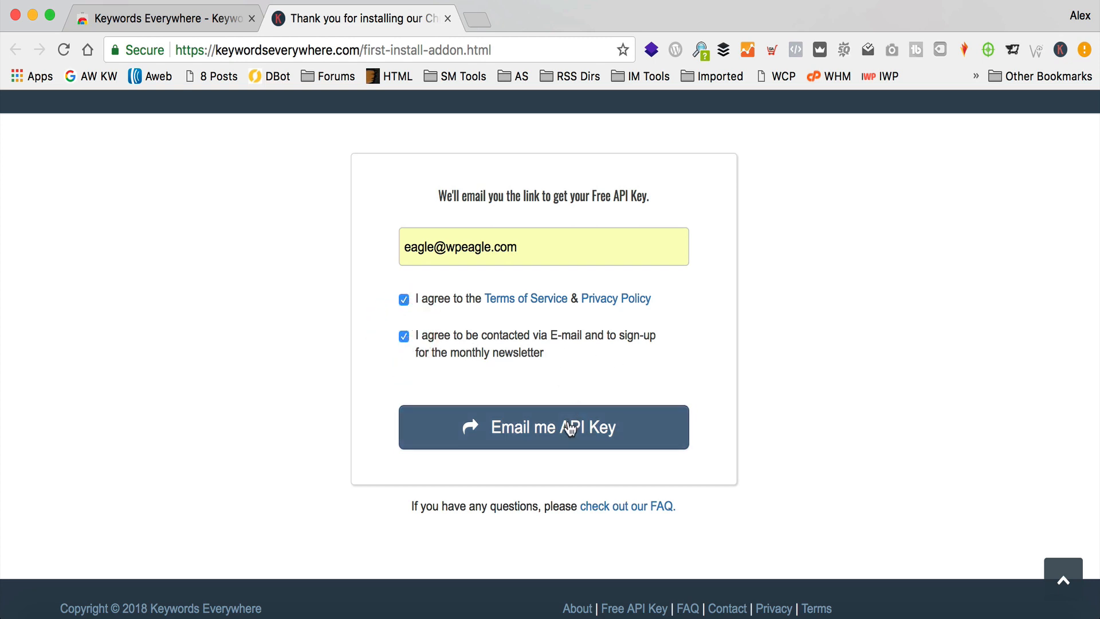
{"action": "left_click", "coordinate": [543, 426]}
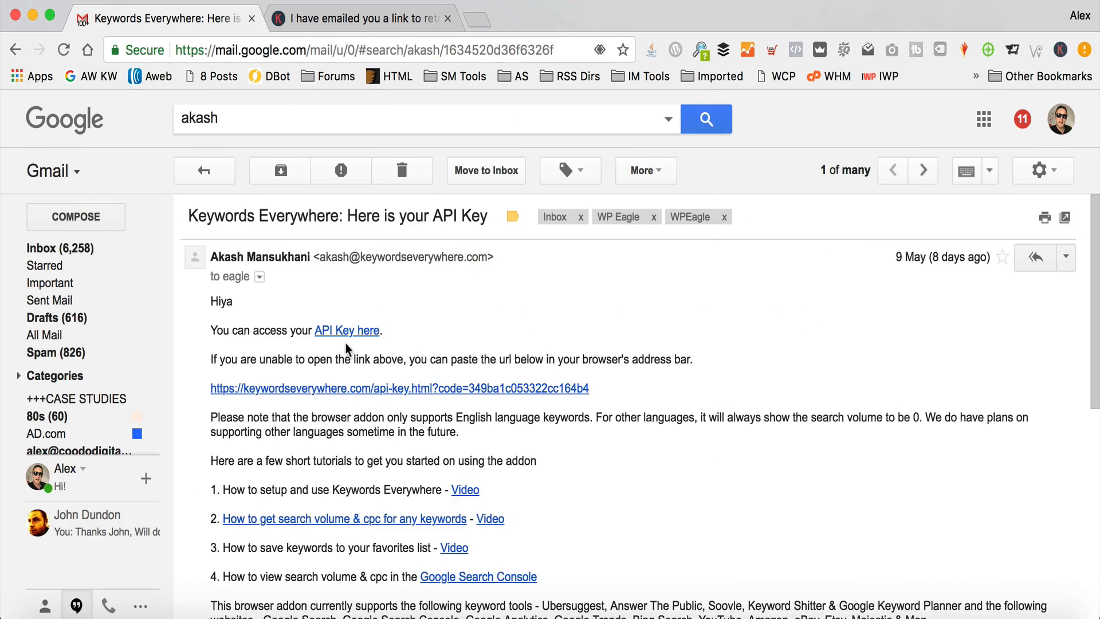
- Follow the API Key link in the email and select the displayed key
{"action": "left_click", "coordinate": [347, 330]}
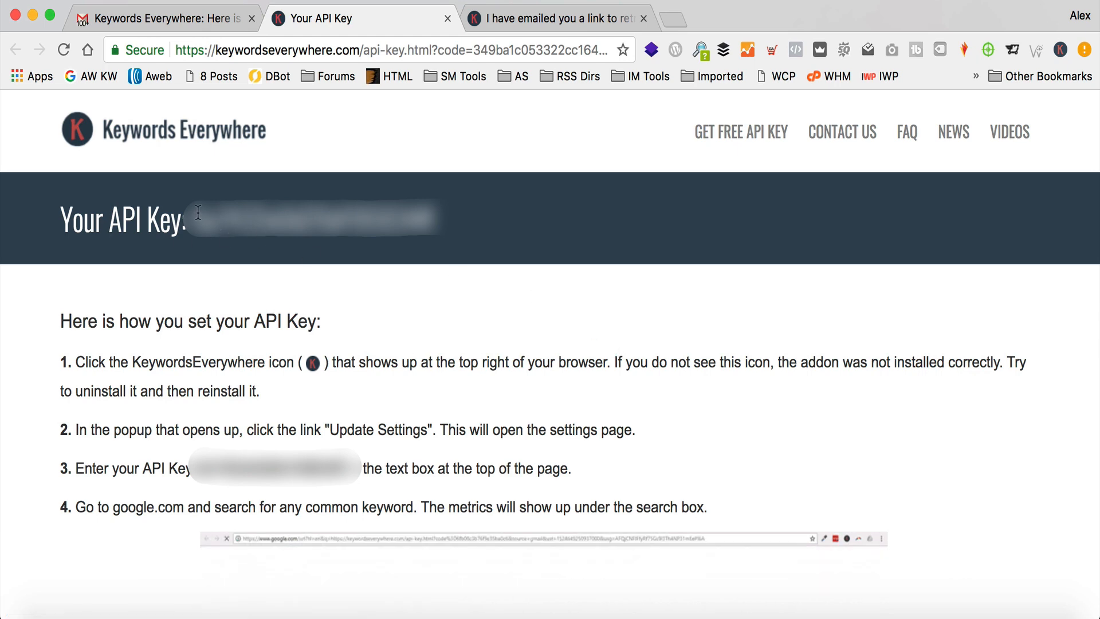
{"action": "left_click_drag", "start_coordinate": [199, 216], "coordinate": [379, 217]}
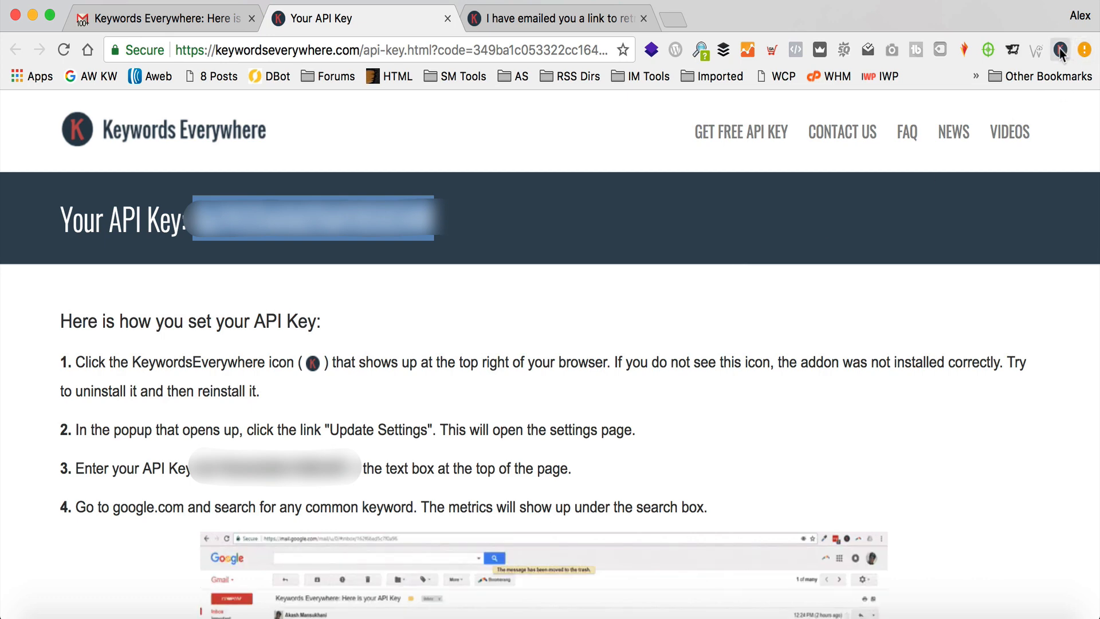
- Paste the API key into Keywords Everywhere settings, set United Kingdom, and validate
{"action": "left_click", "coordinate": [1060, 50]}
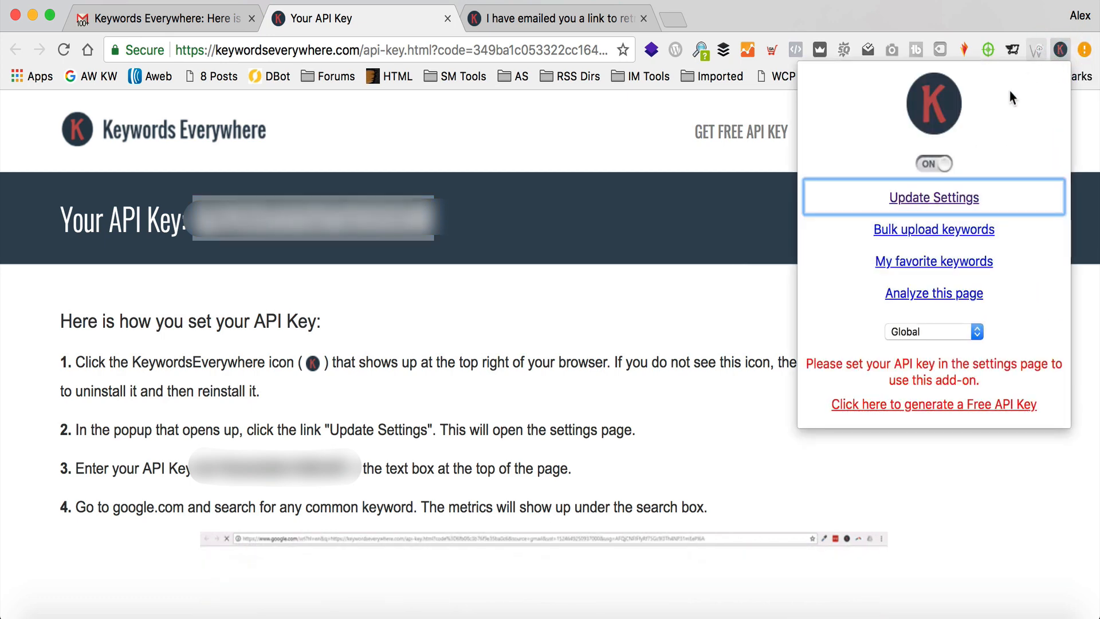
{"action": "left_click", "coordinate": [935, 197]}
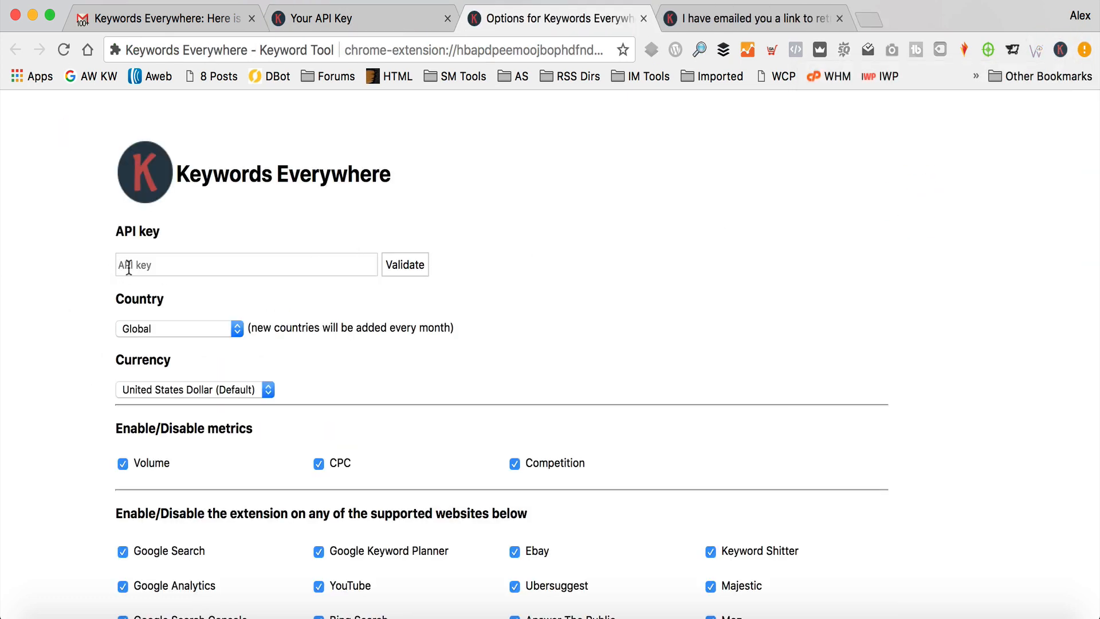
{"action": "left_click", "coordinate": [246, 265]}
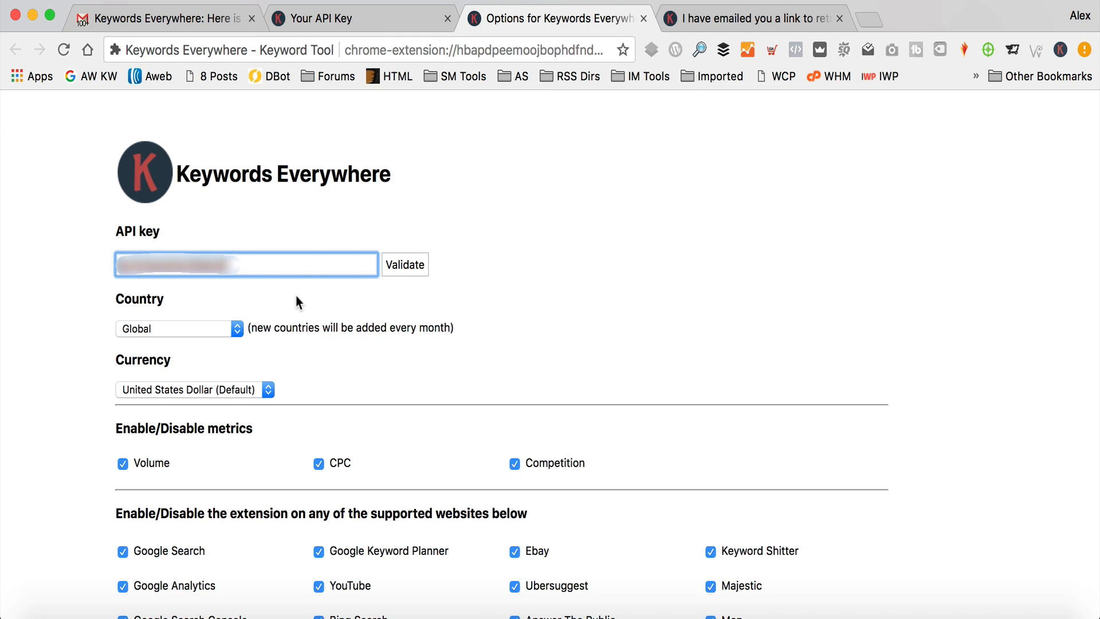
{"action": "mouse_move", "coordinate": [253, 353]}
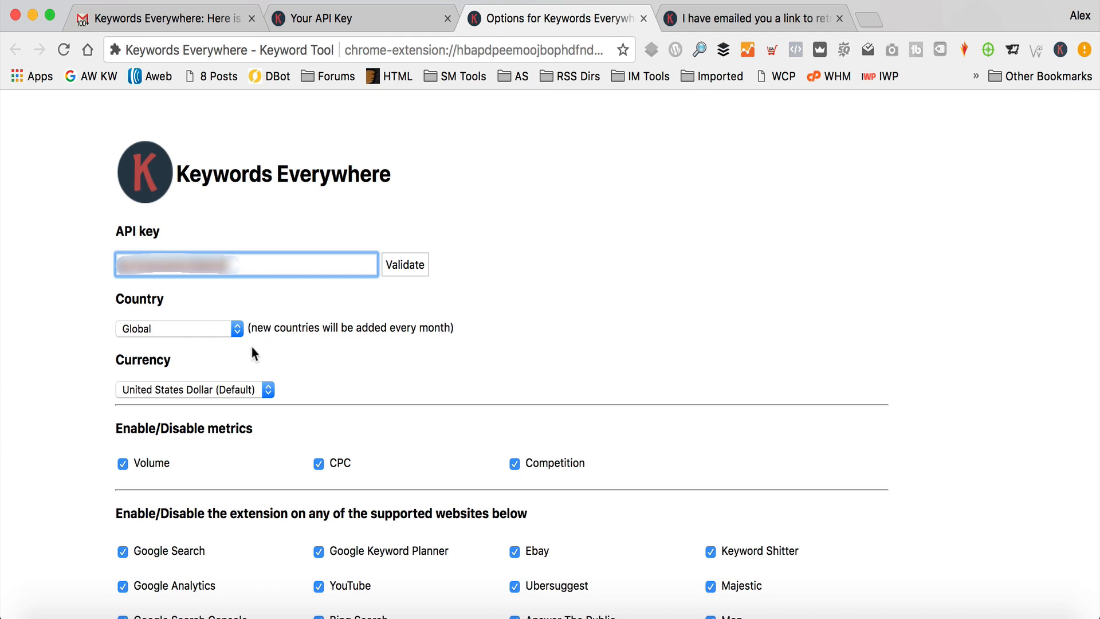
{"action": "mouse_move", "coordinate": [202, 334]}
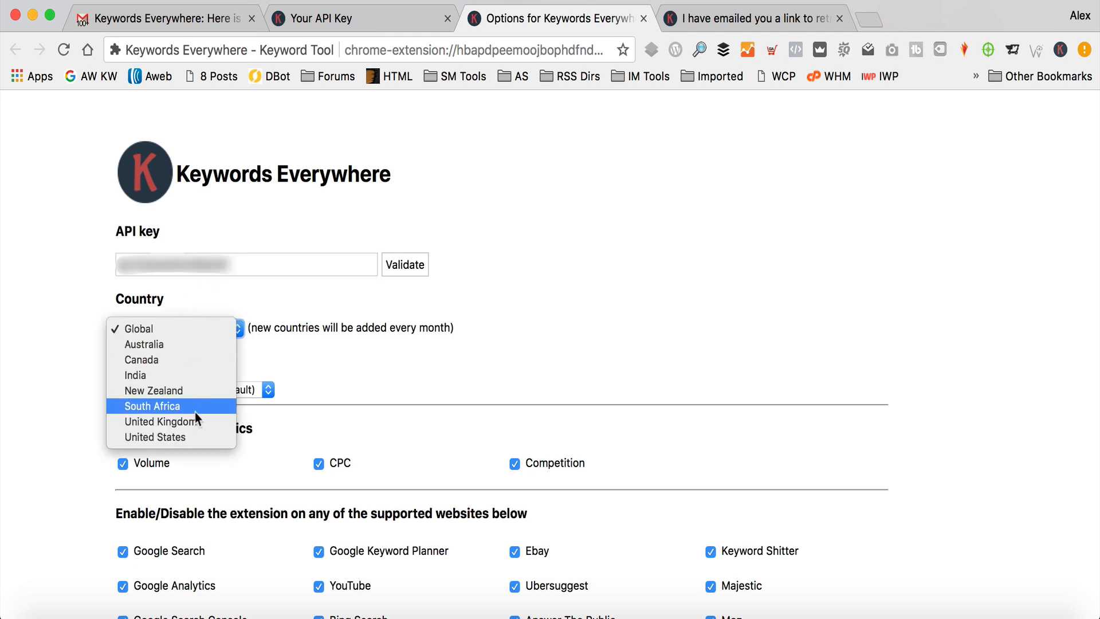
{"action": "left_click", "coordinate": [162, 421]}
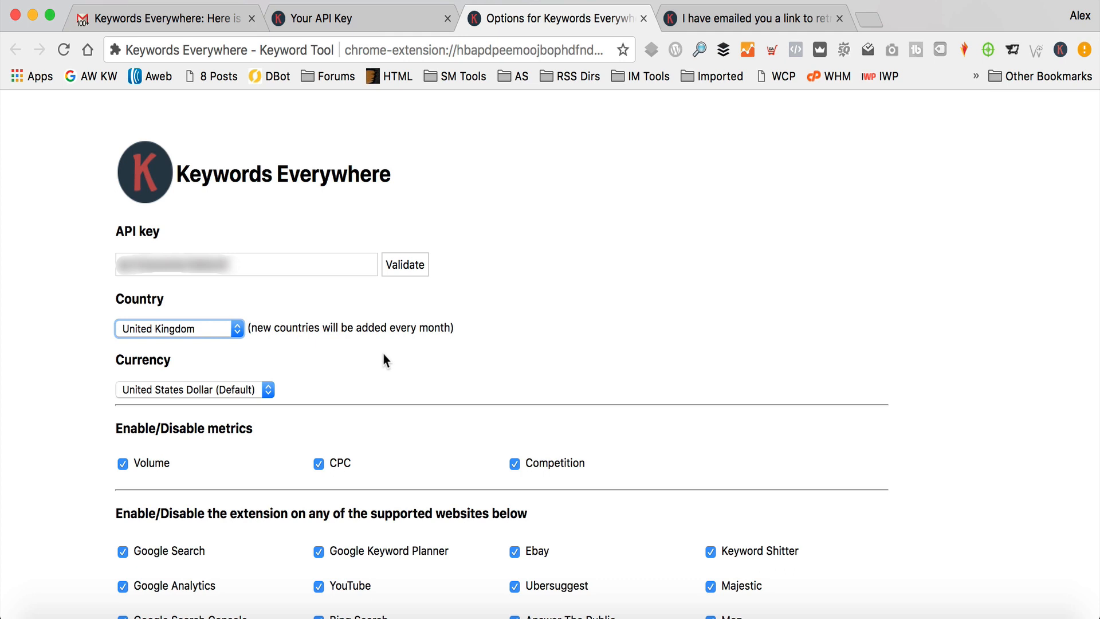
{"action": "mouse_move", "coordinate": [329, 329]}
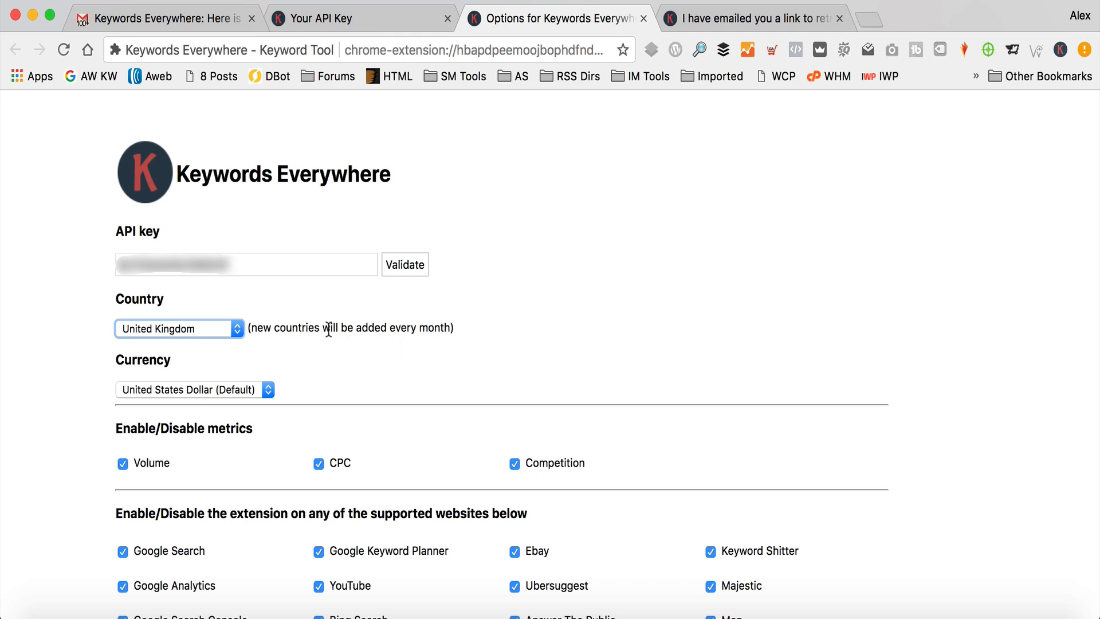
{"action": "left_click", "coordinate": [405, 265]}
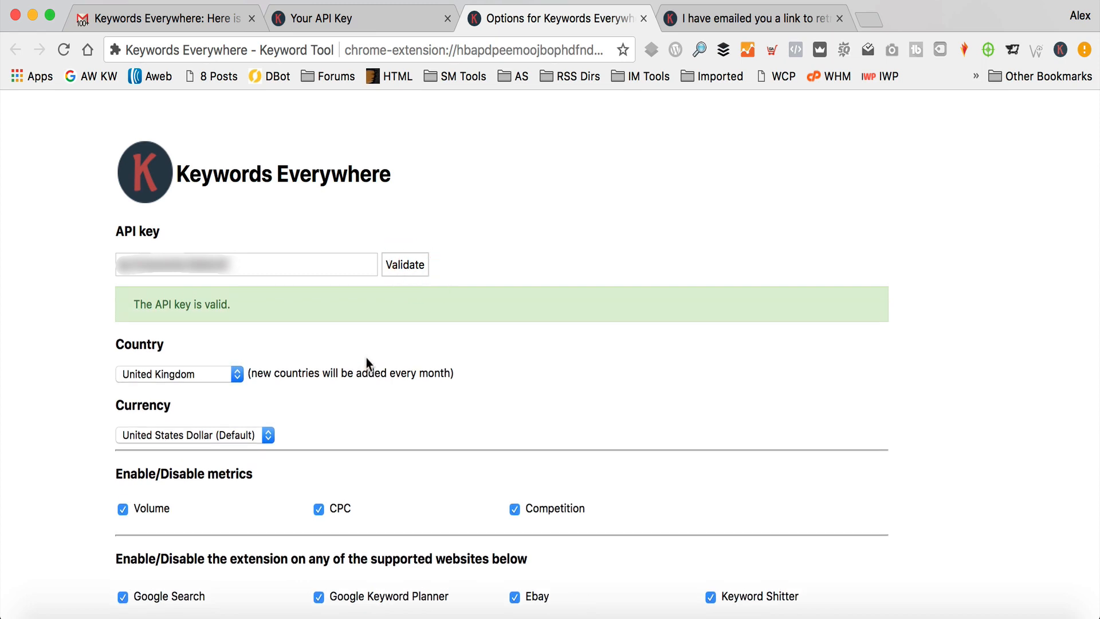
{"action": "mouse_move", "coordinate": [365, 344]}
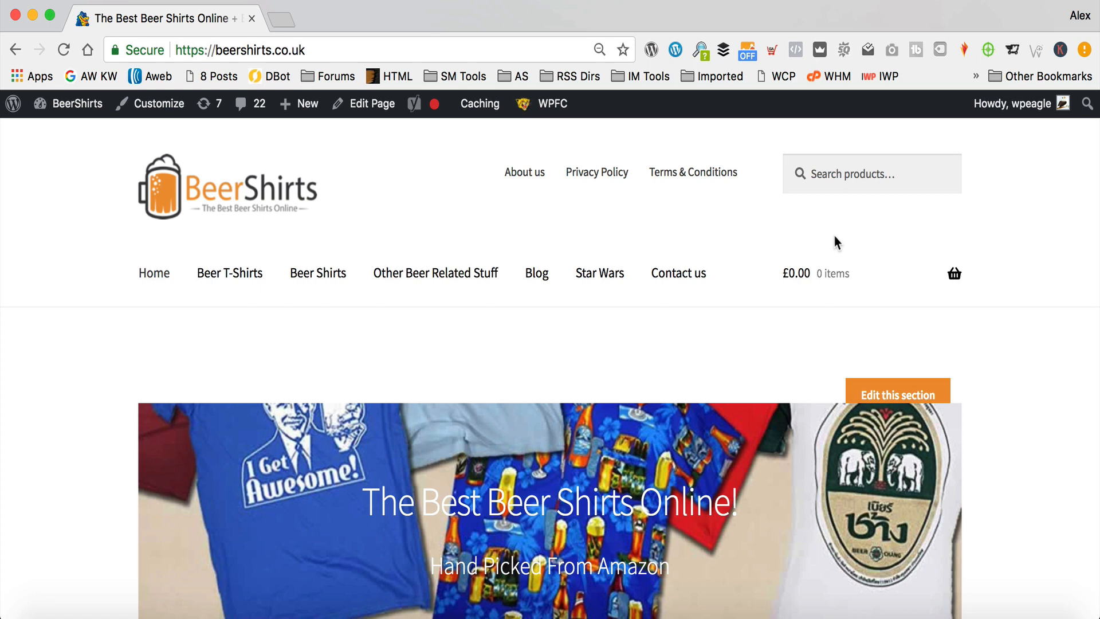
{"action": "scroll", "scroll_direction": "down", "scroll_amount": 3}
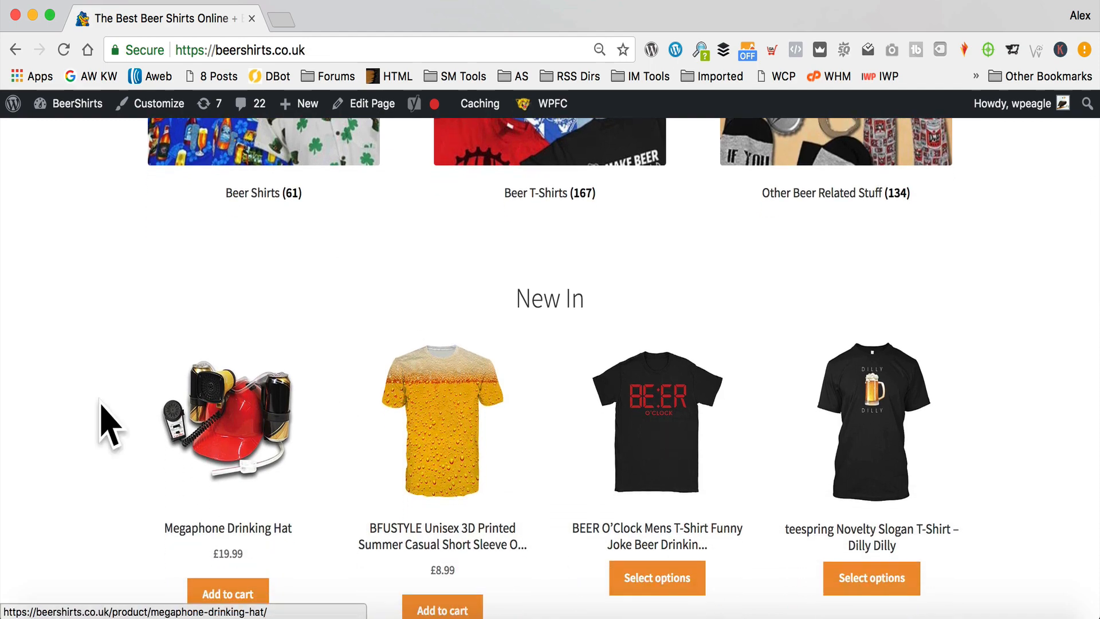
{"action": "scroll", "scroll_direction": "down", "scroll_amount": 3}
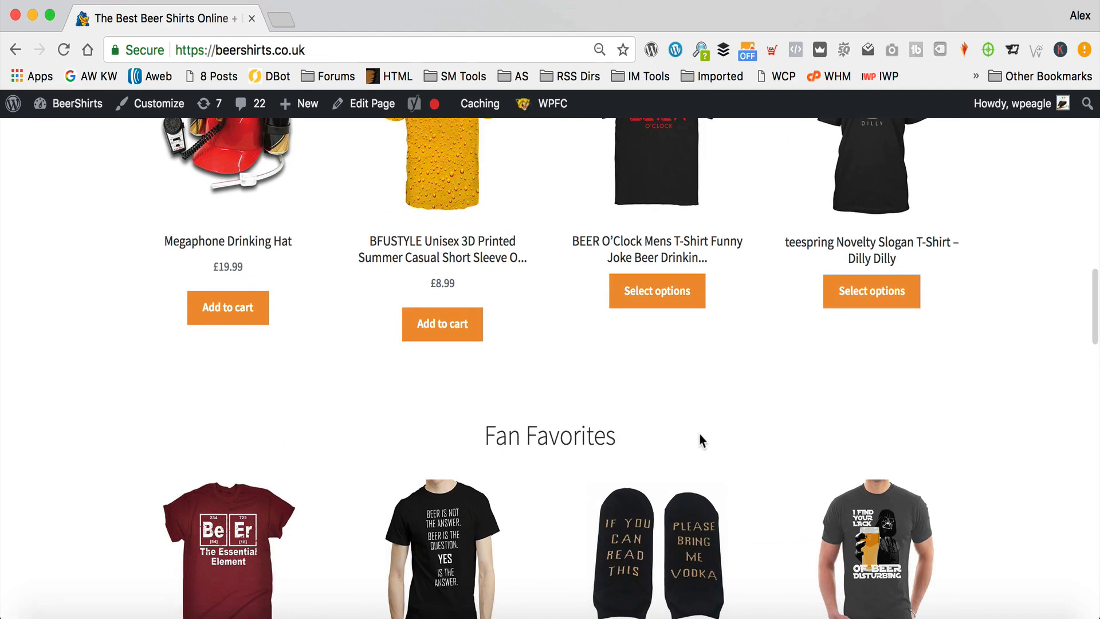
{"action": "scroll", "scroll_direction": "up", "scroll_amount": 3}
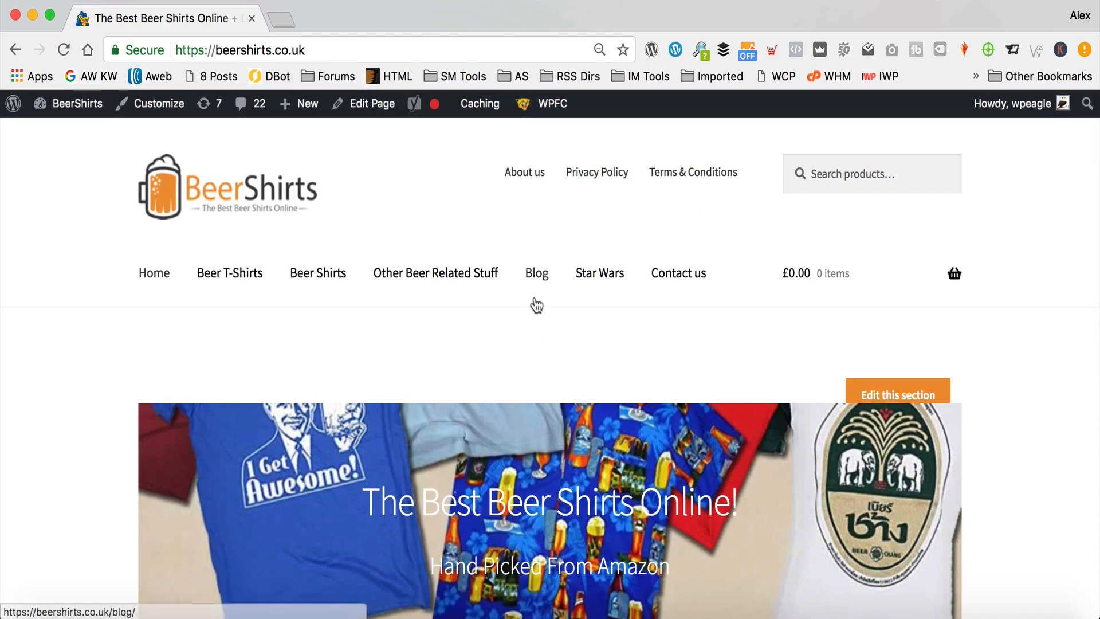
{"action": "mouse_move", "coordinate": [640, 358]}
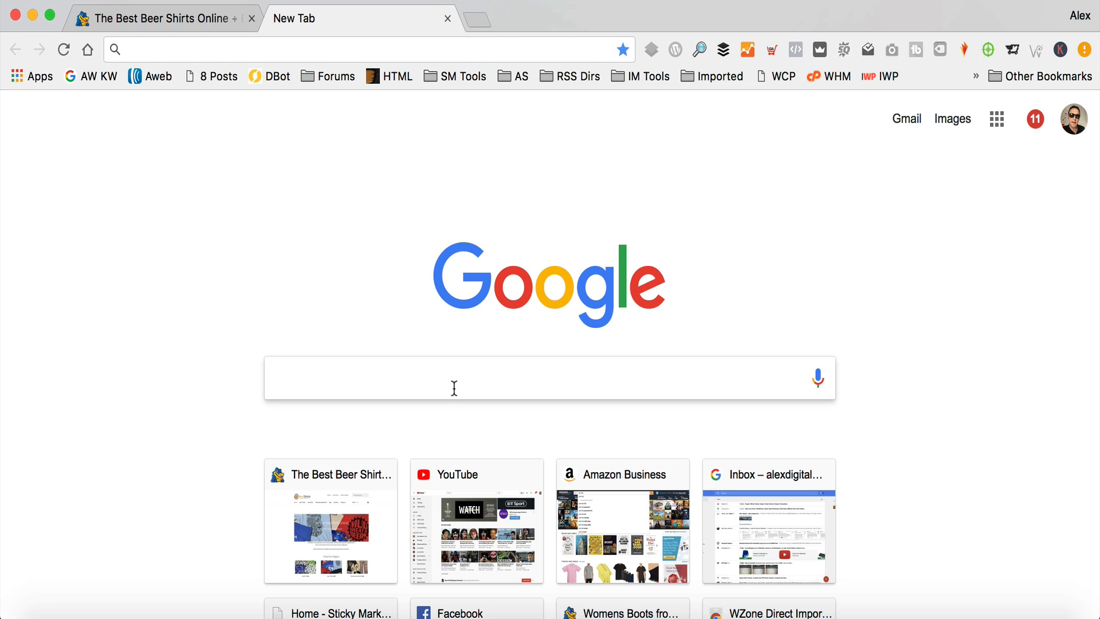
- Search Google for 'beer hats' to show its volume, CPC and competition metrics
{"action": "left_click", "coordinate": [491, 379]}
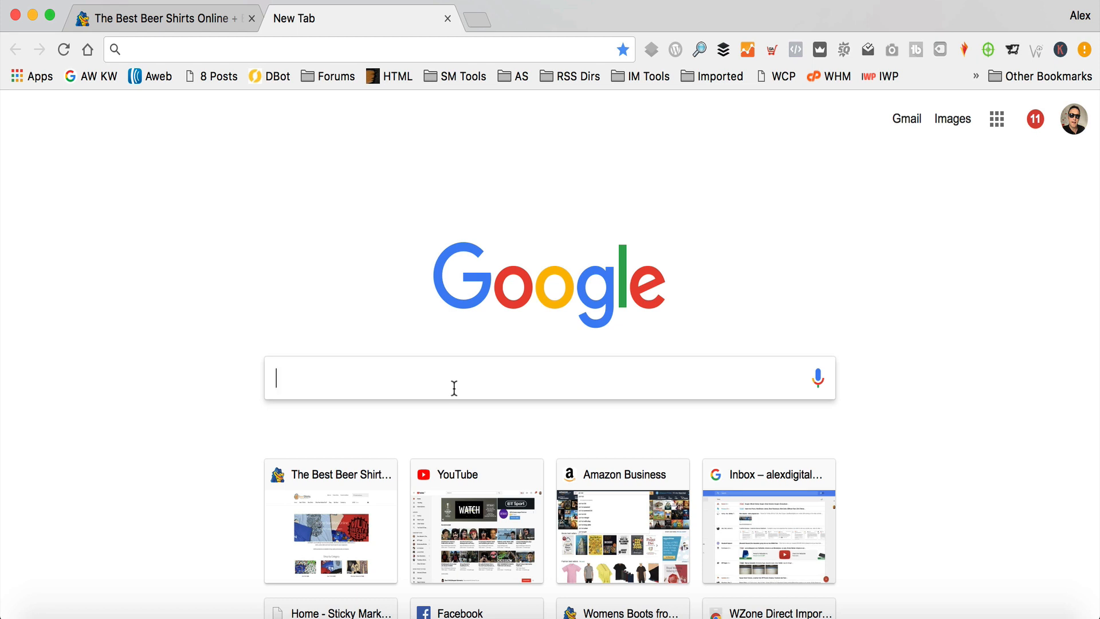
{"action": "mouse_move", "coordinate": [390, 327]}
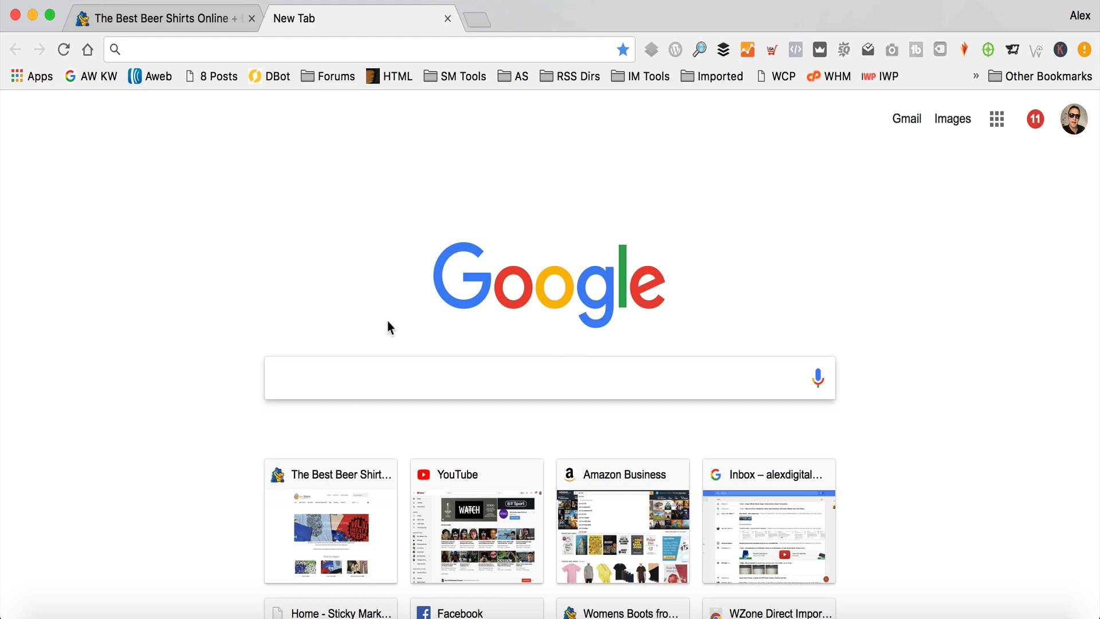
{"action": "type", "text": "beer hats"}
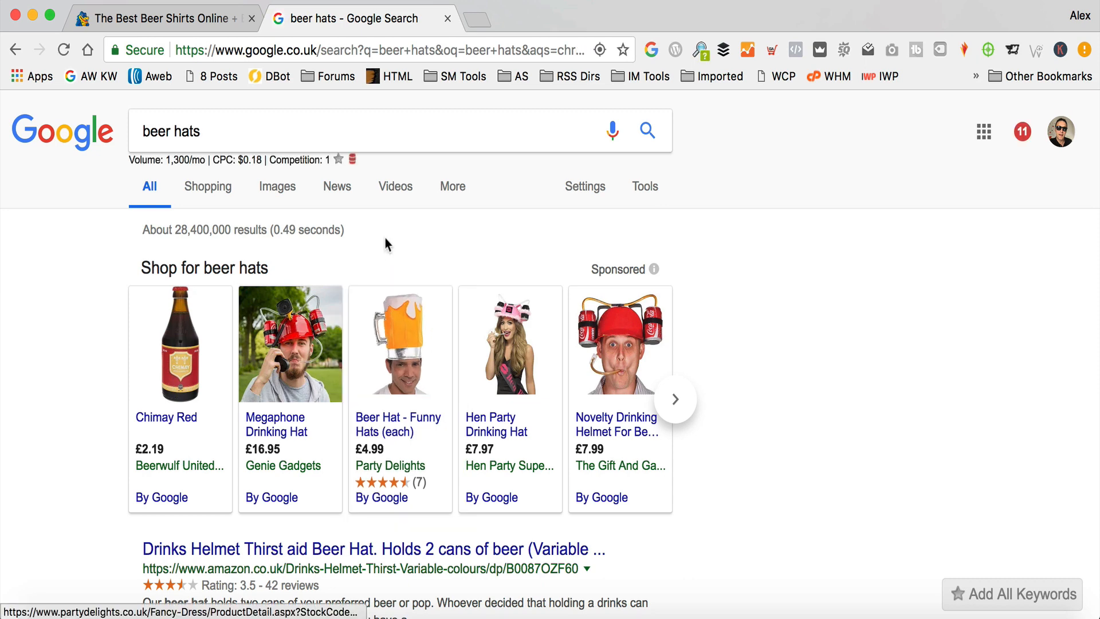
{"action": "mouse_move", "coordinate": [317, 228]}
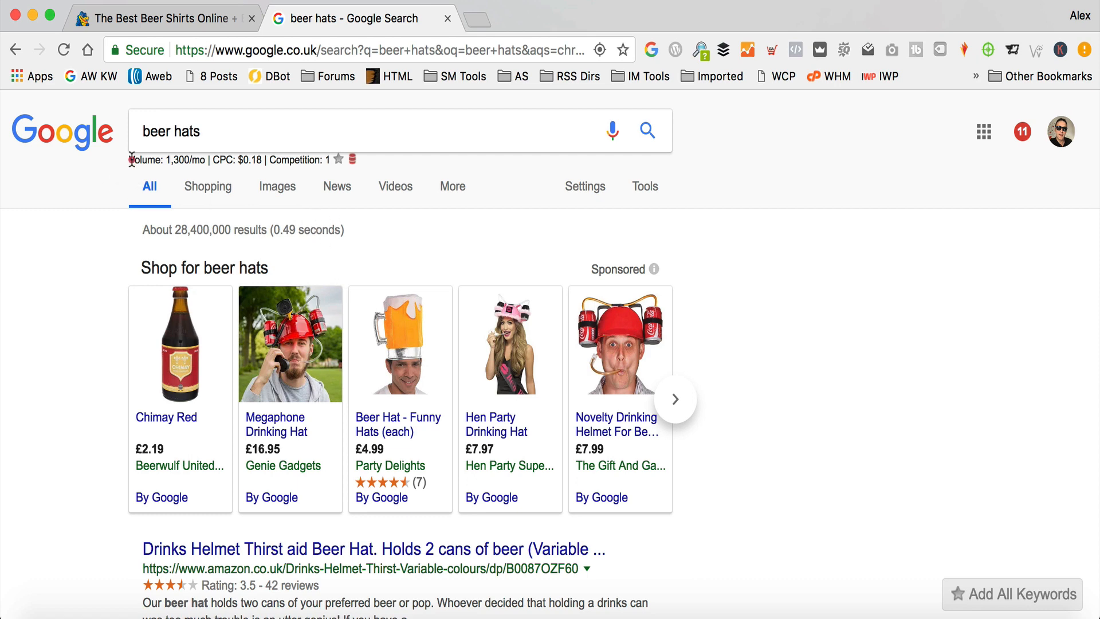
{"action": "mouse_move", "coordinate": [56, 247]}
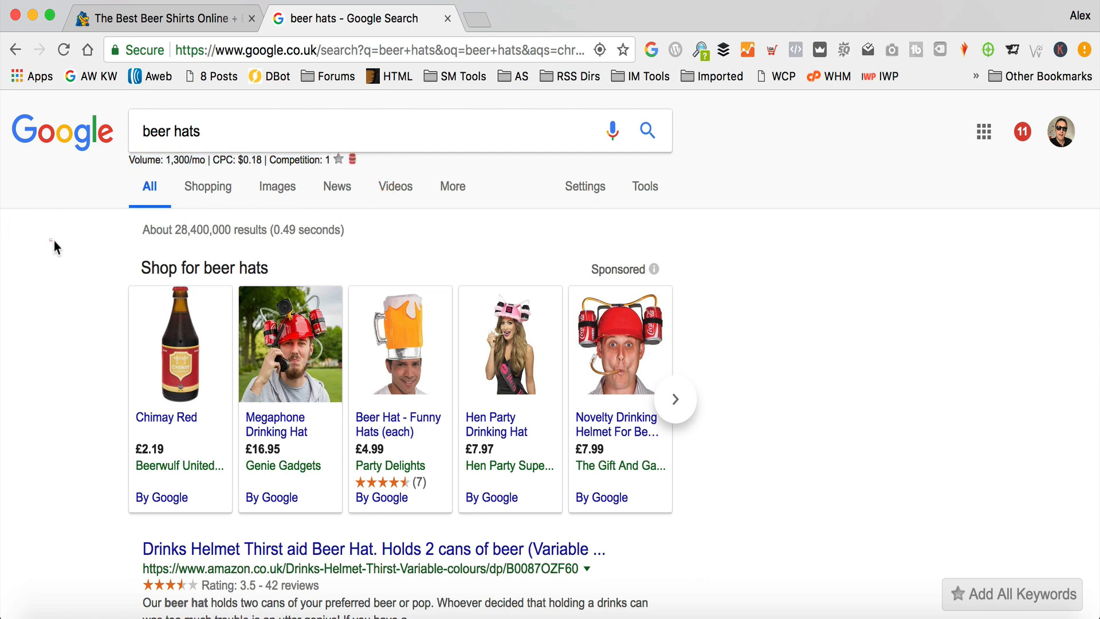
{"action": "mouse_move", "coordinate": [106, 246]}
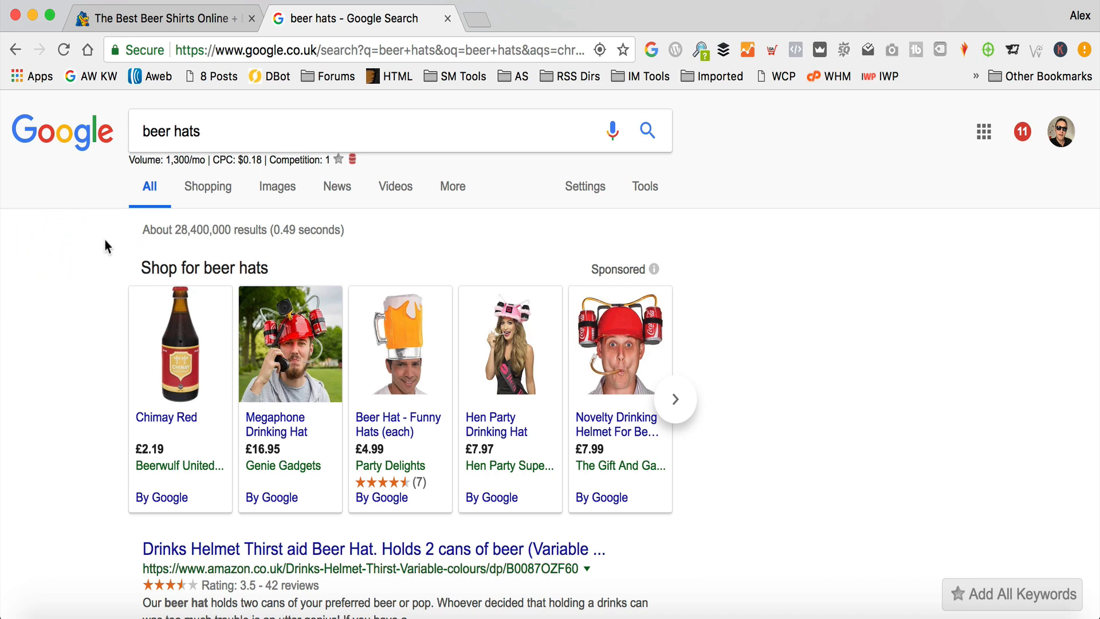
{"action": "mouse_move", "coordinate": [202, 165]}
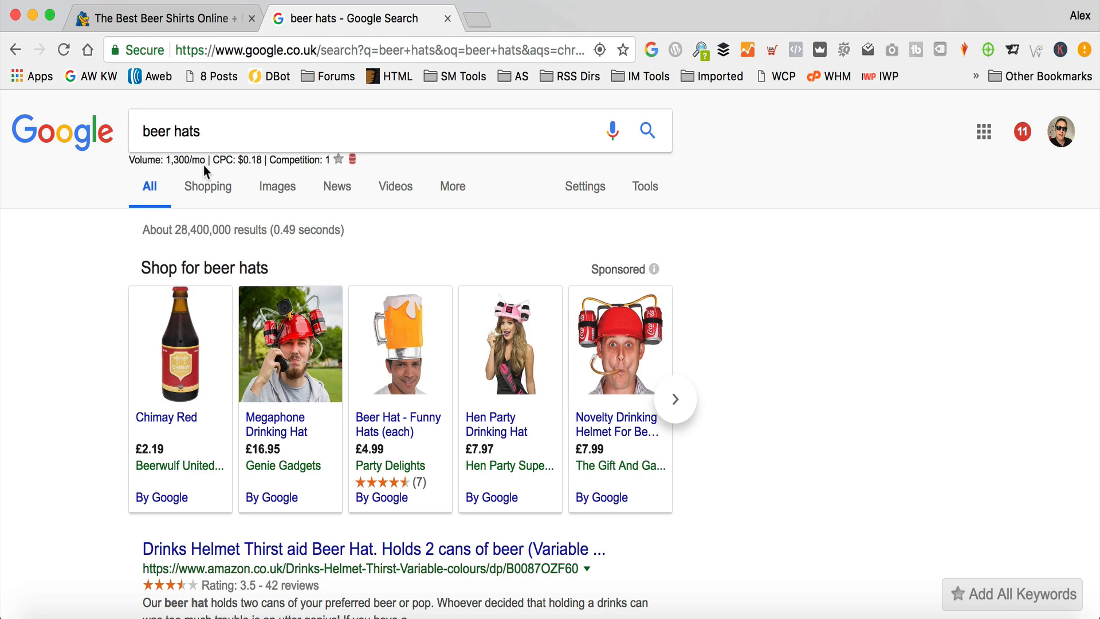
{"action": "mouse_move", "coordinate": [496, 265]}
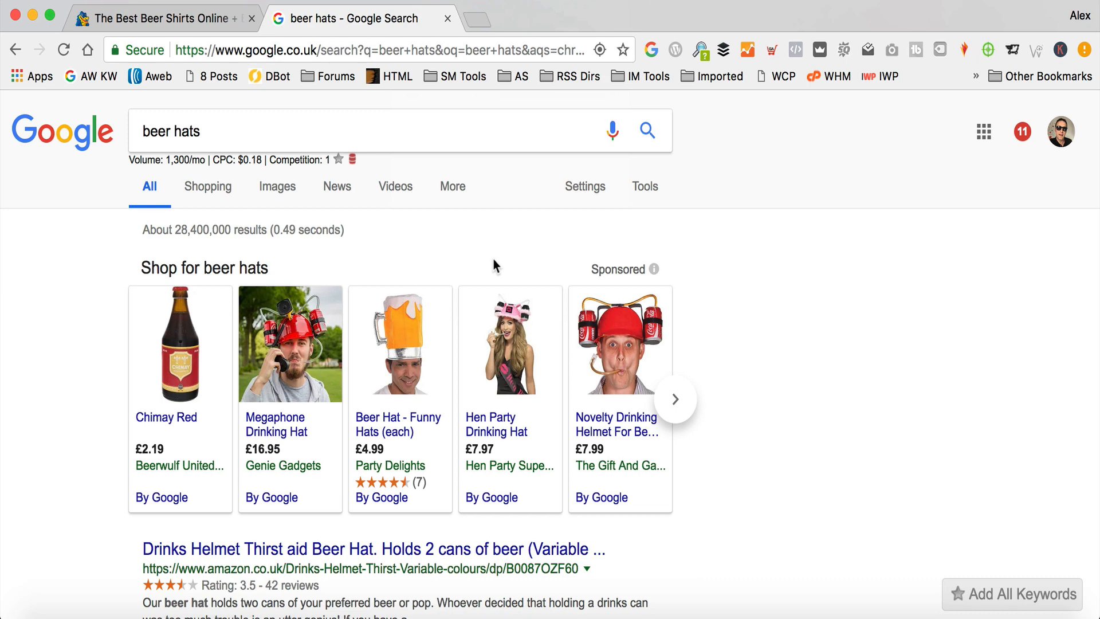
{"action": "mouse_move", "coordinate": [777, 225]}
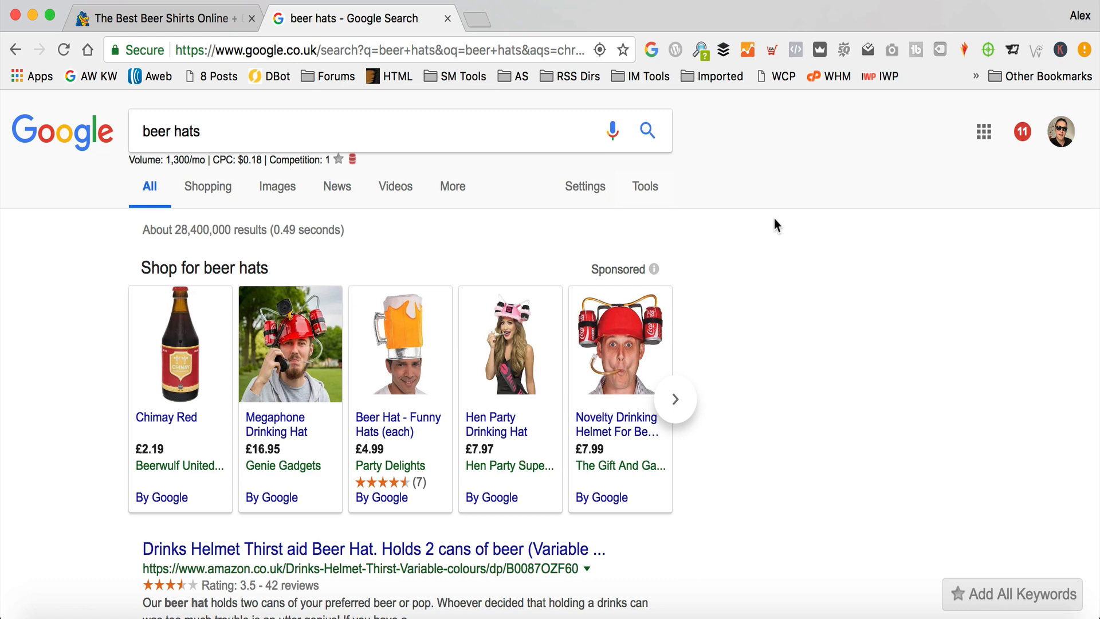
{"action": "mouse_move", "coordinate": [145, 89]}
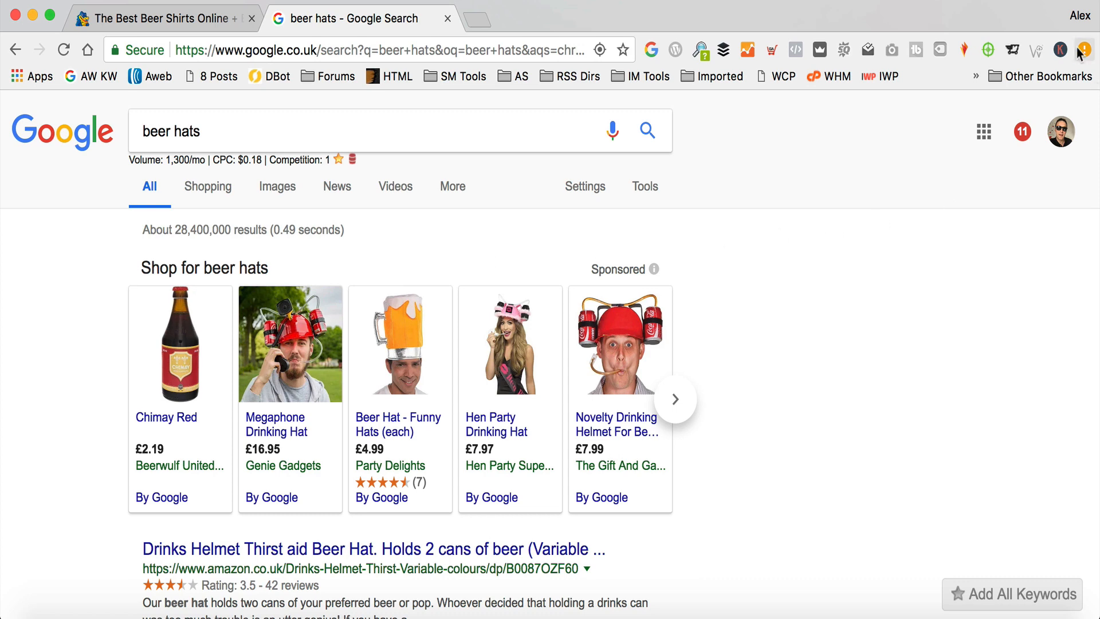
- View the Keywords Everywhere favourites page listing beer hats at 9,900 volume, $0.21 CPC
{"action": "left_click", "coordinate": [1060, 49]}
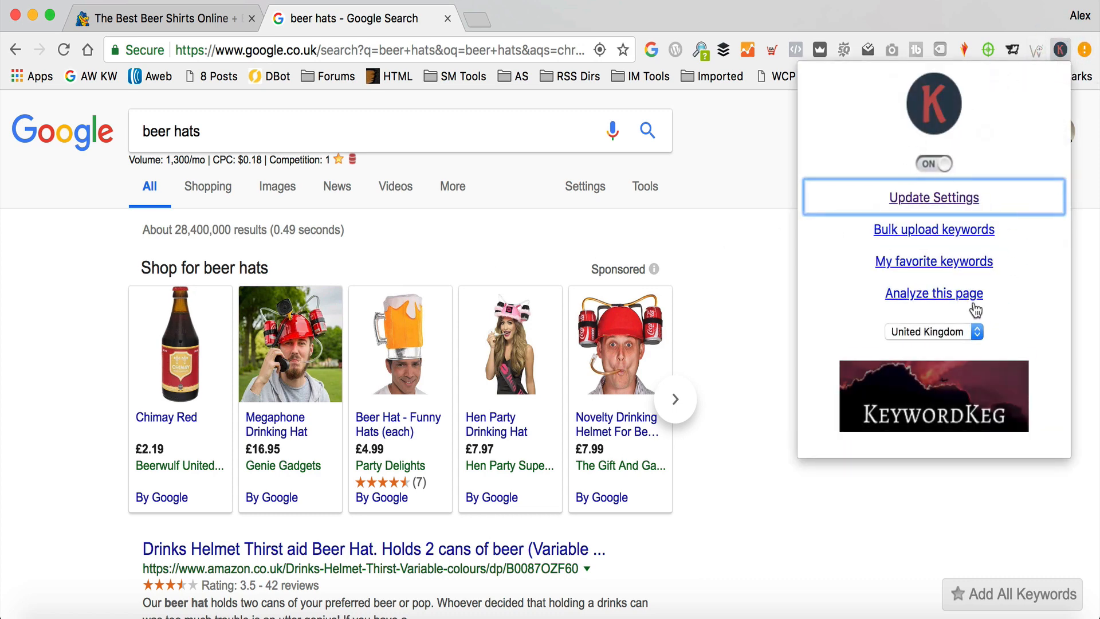
{"action": "left_click", "coordinate": [934, 262]}
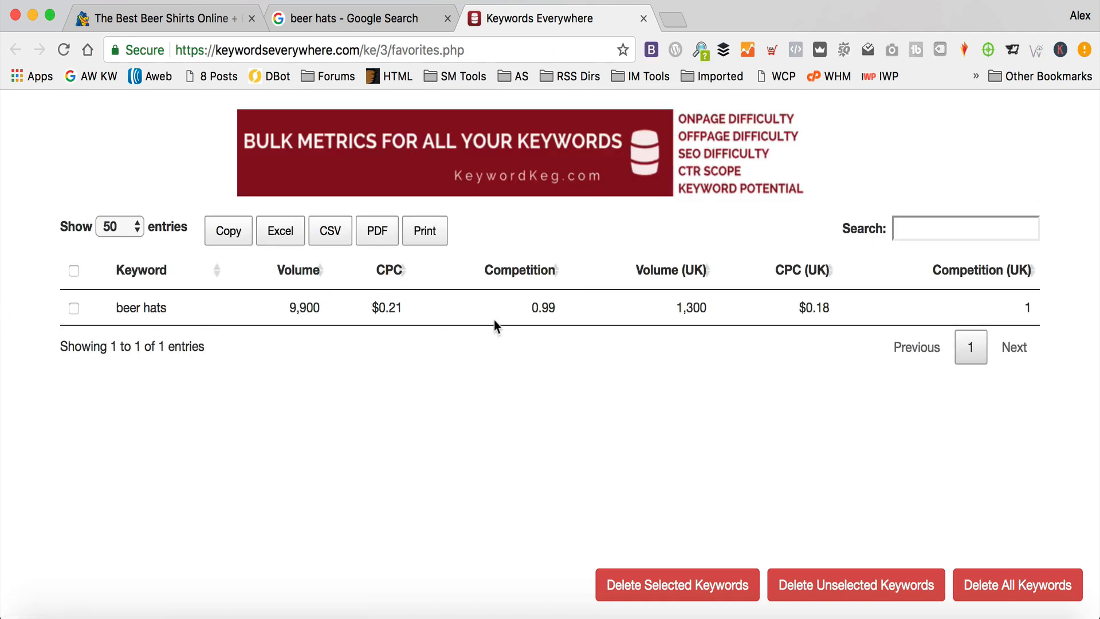
{"action": "mouse_move", "coordinate": [610, 344]}
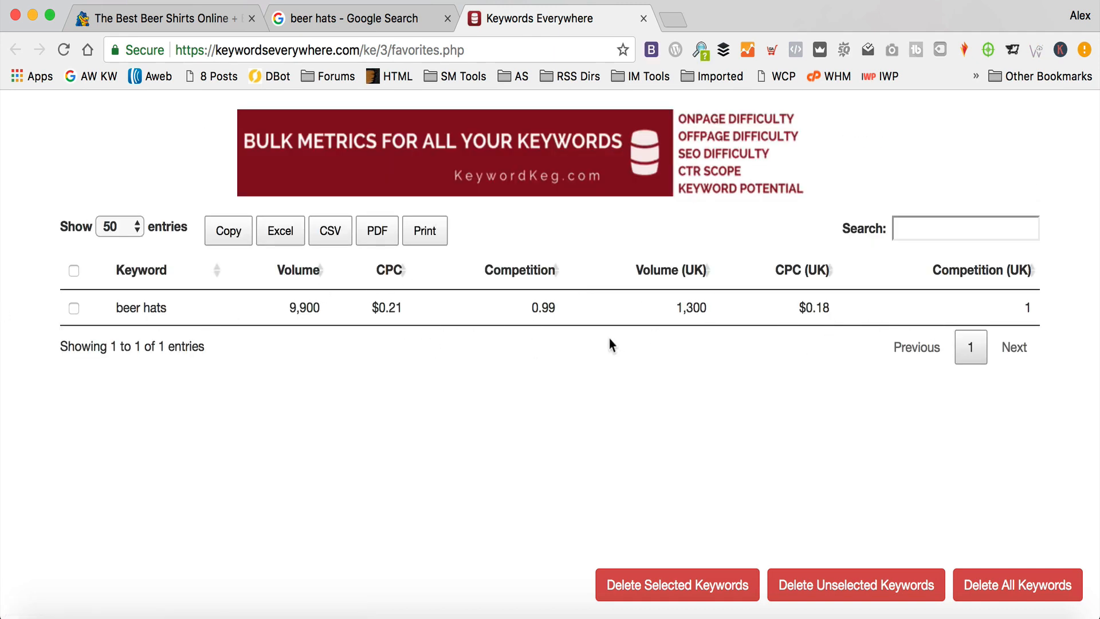
{"action": "mouse_move", "coordinate": [360, 309]}
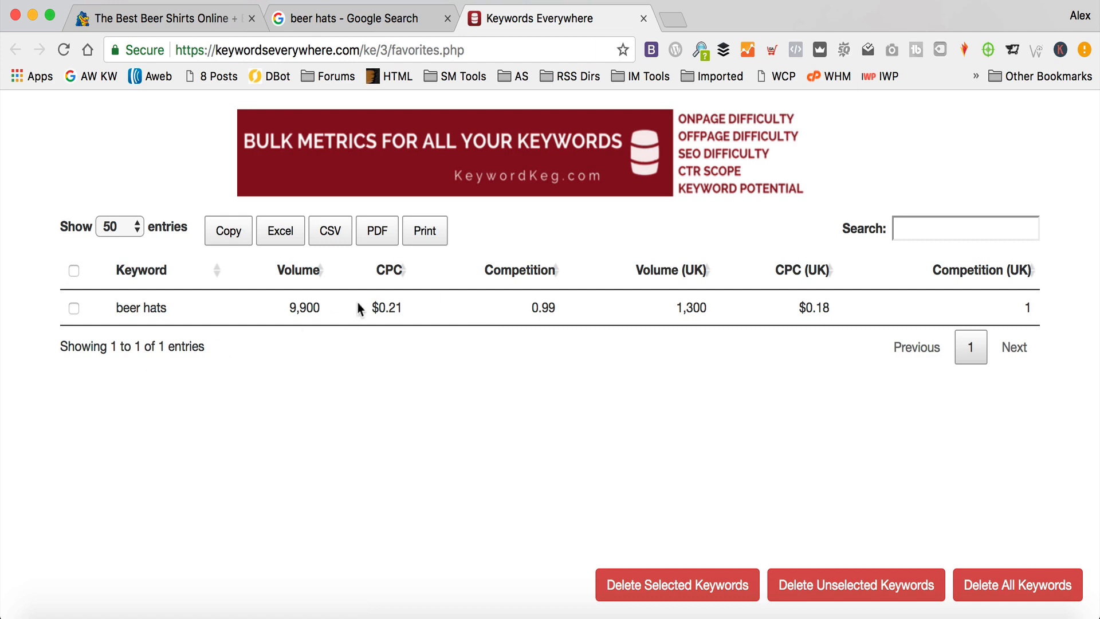
{"action": "mouse_move", "coordinate": [280, 231]}
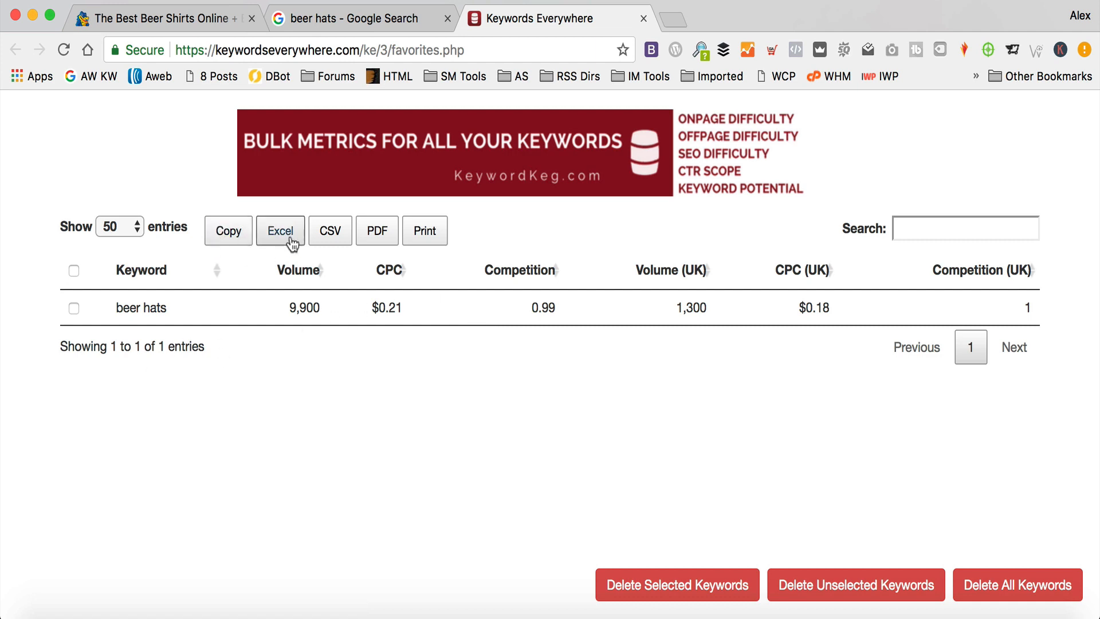
{"action": "mouse_move", "coordinate": [377, 230]}
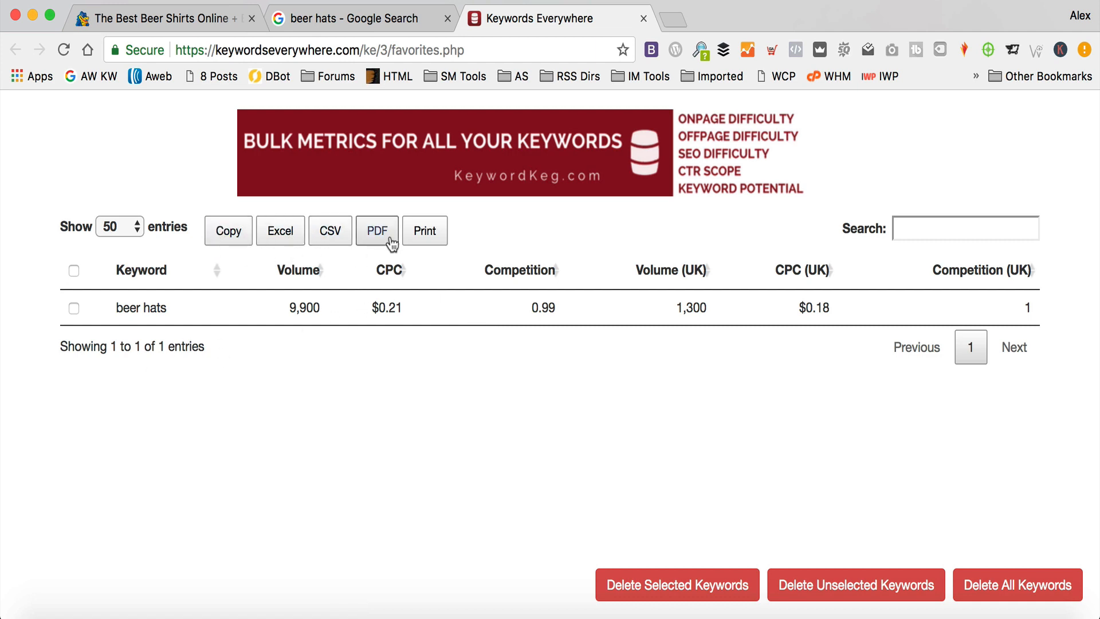
{"action": "mouse_move", "coordinate": [424, 231]}
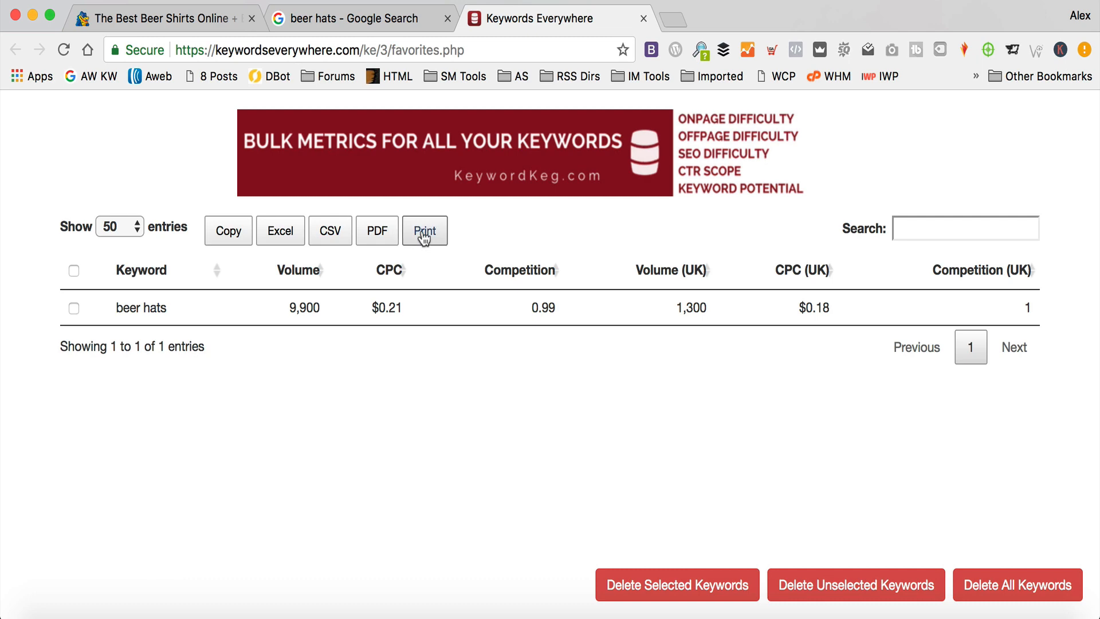
- Back on beer hats results, star related searches such as vintage beer hats
{"action": "left_click", "coordinate": [362, 19]}
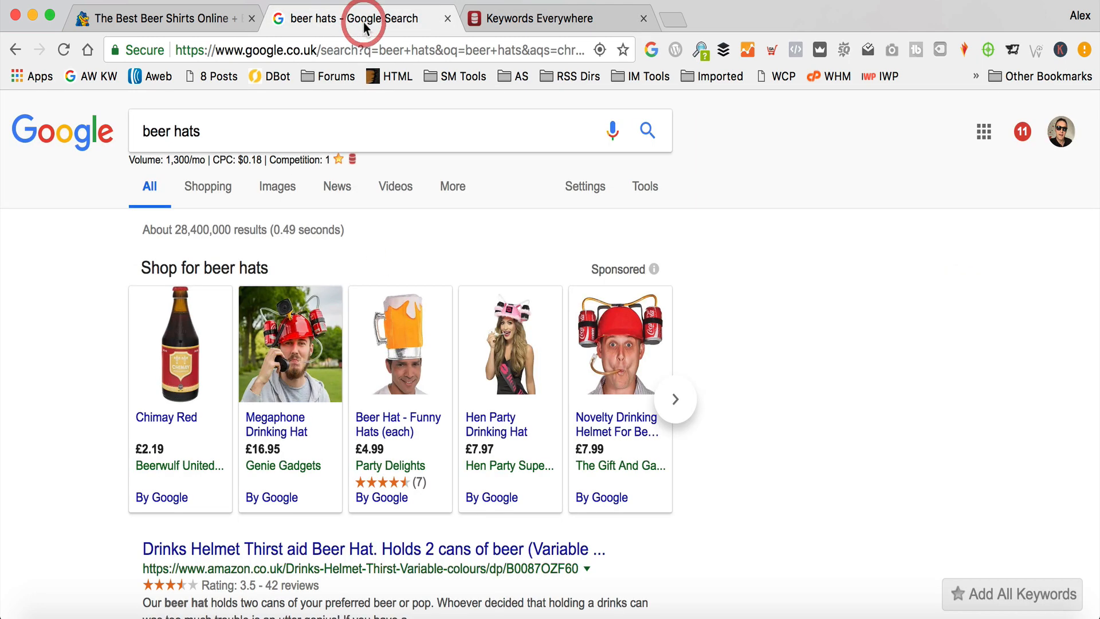
{"action": "mouse_move", "coordinate": [364, 258]}
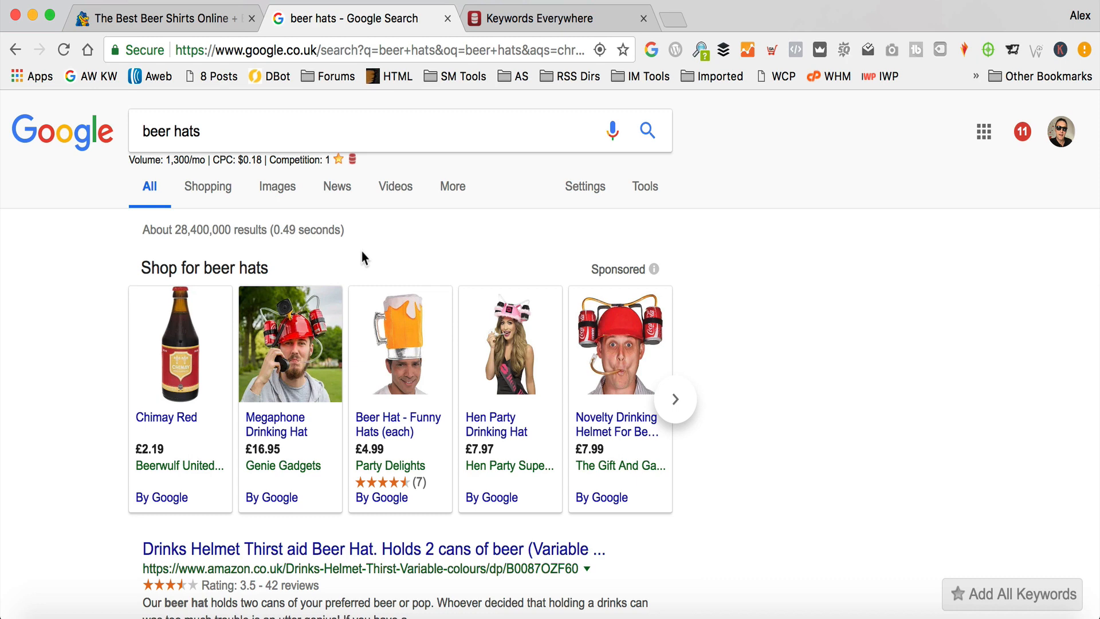
{"action": "mouse_move", "coordinate": [147, 172]}
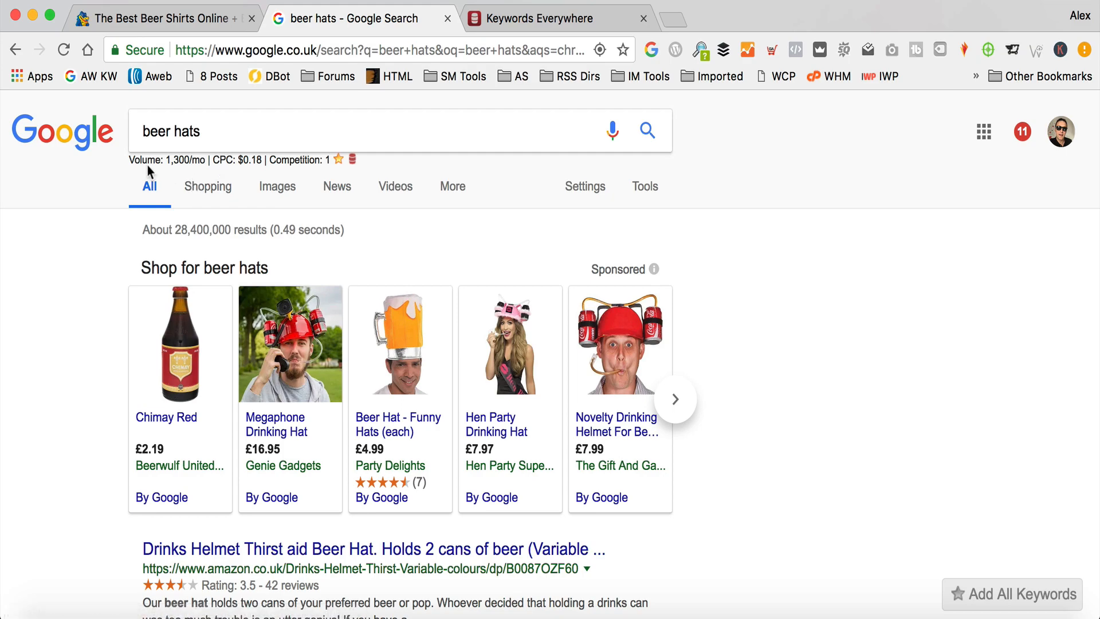
{"action": "scroll", "scroll_direction": "down", "scroll_amount": 3}
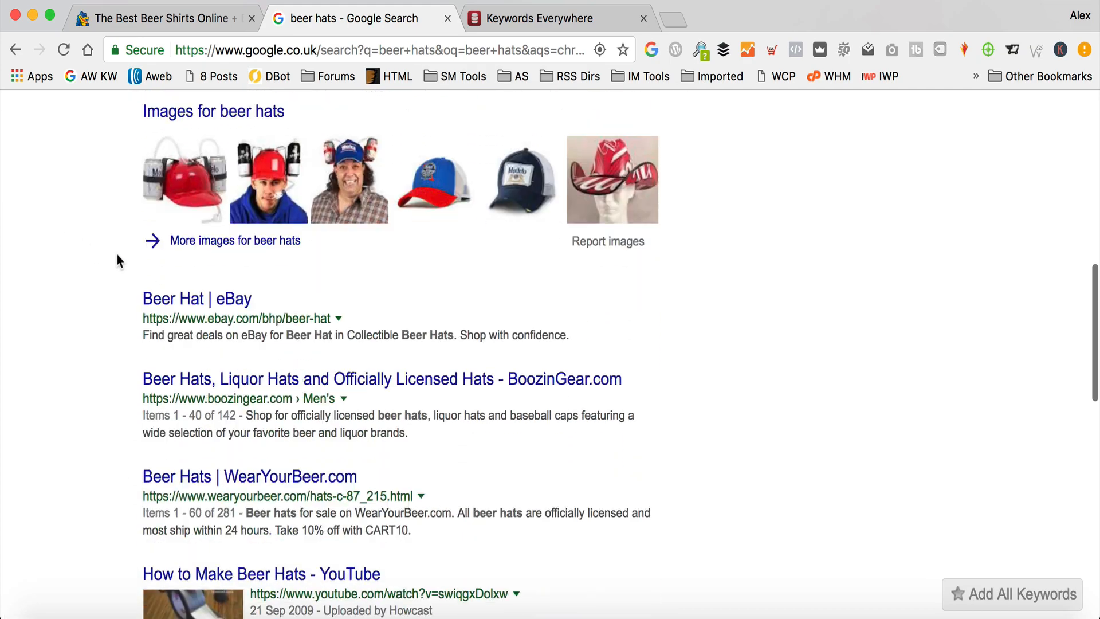
{"action": "scroll", "scroll_direction": "down", "scroll_amount": 3}
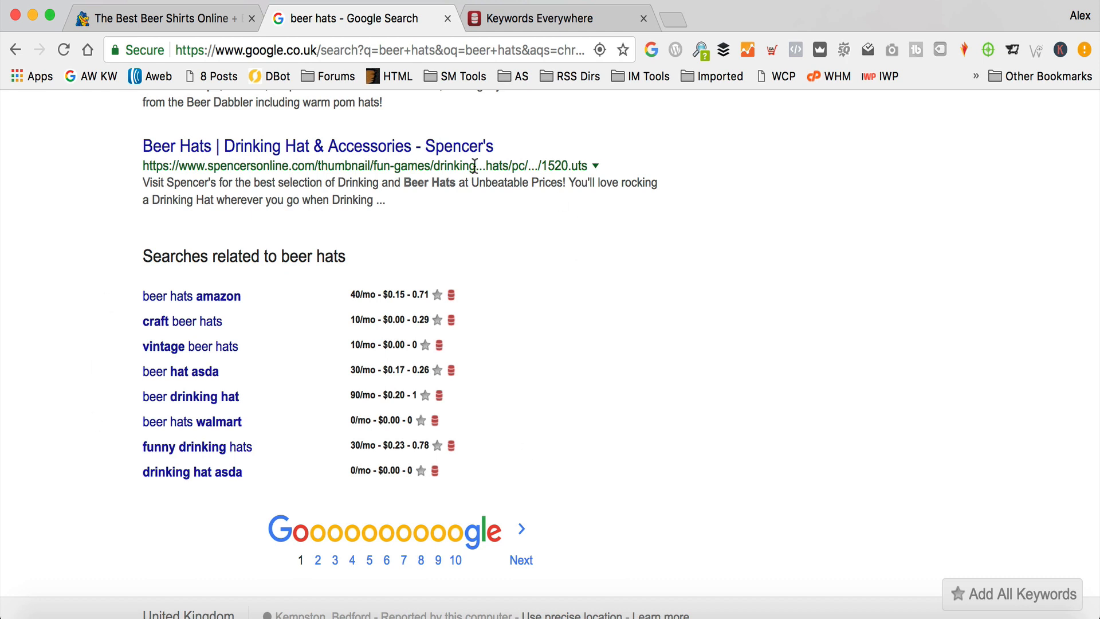
{"action": "mouse_move", "coordinate": [183, 321]}
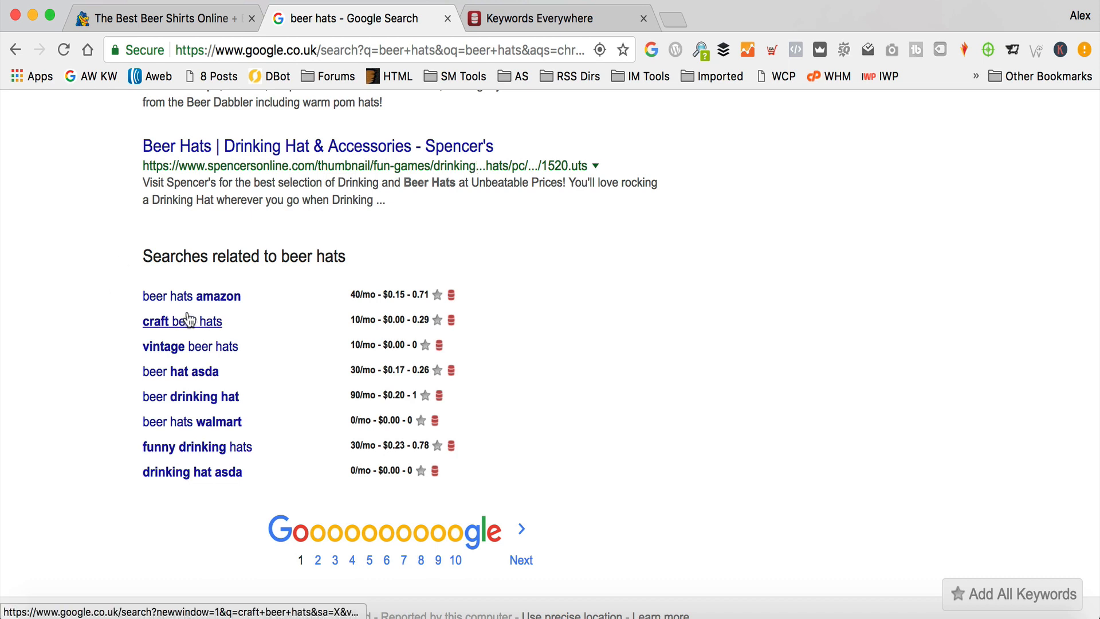
{"action": "mouse_move", "coordinate": [123, 338]}
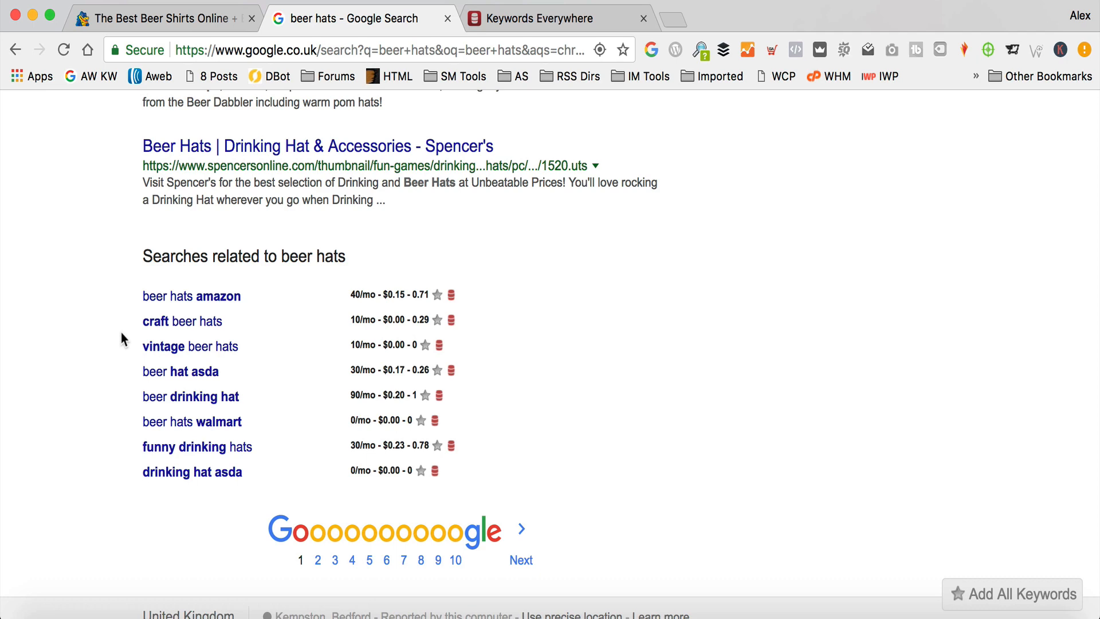
{"action": "mouse_move", "coordinate": [365, 285]}
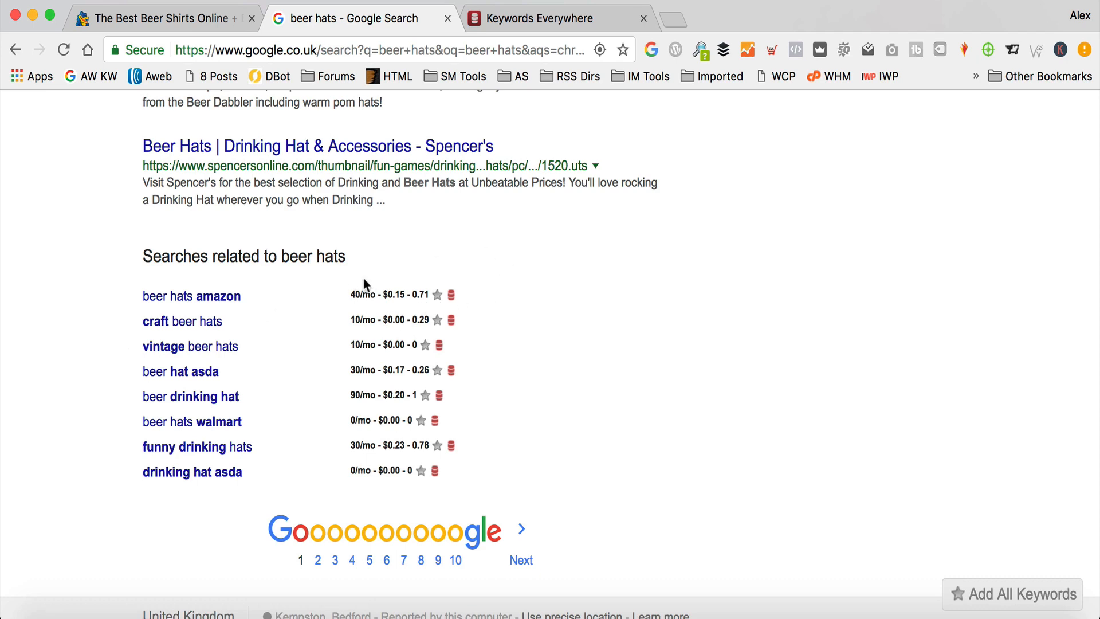
{"action": "mouse_move", "coordinate": [363, 293]}
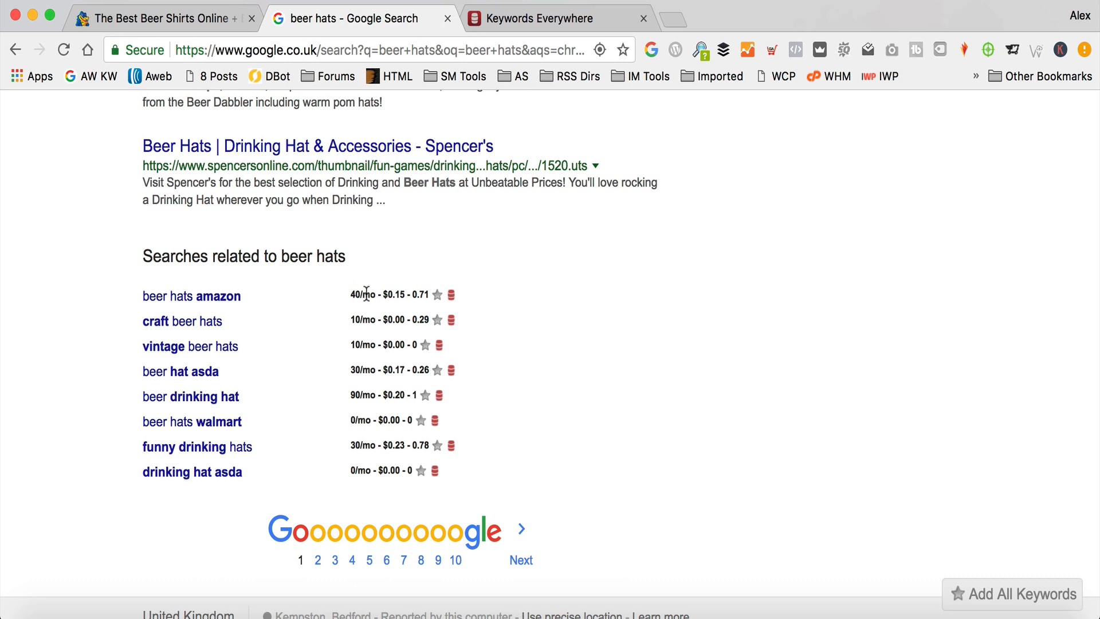
{"action": "mouse_move", "coordinate": [437, 302]}
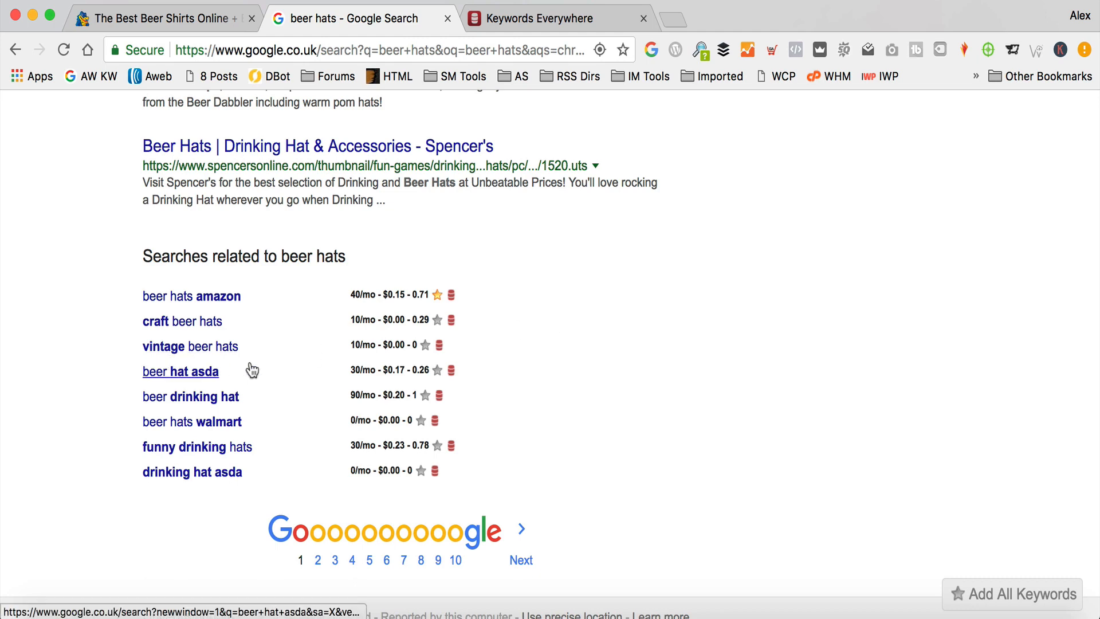
{"action": "mouse_move", "coordinate": [266, 370]}
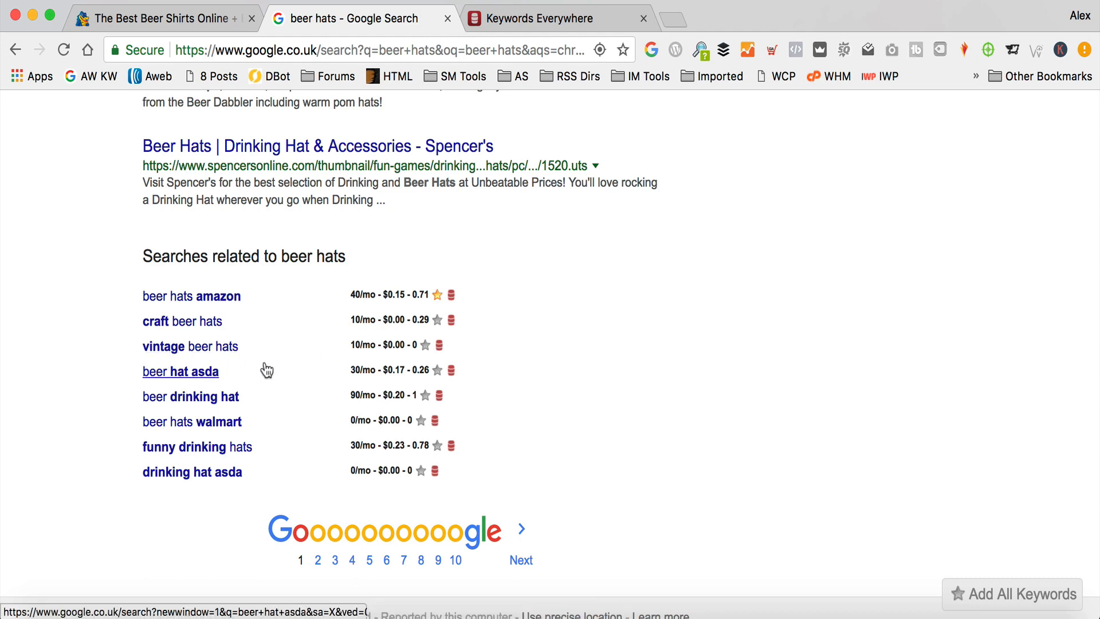
{"action": "left_click", "coordinate": [435, 344]}
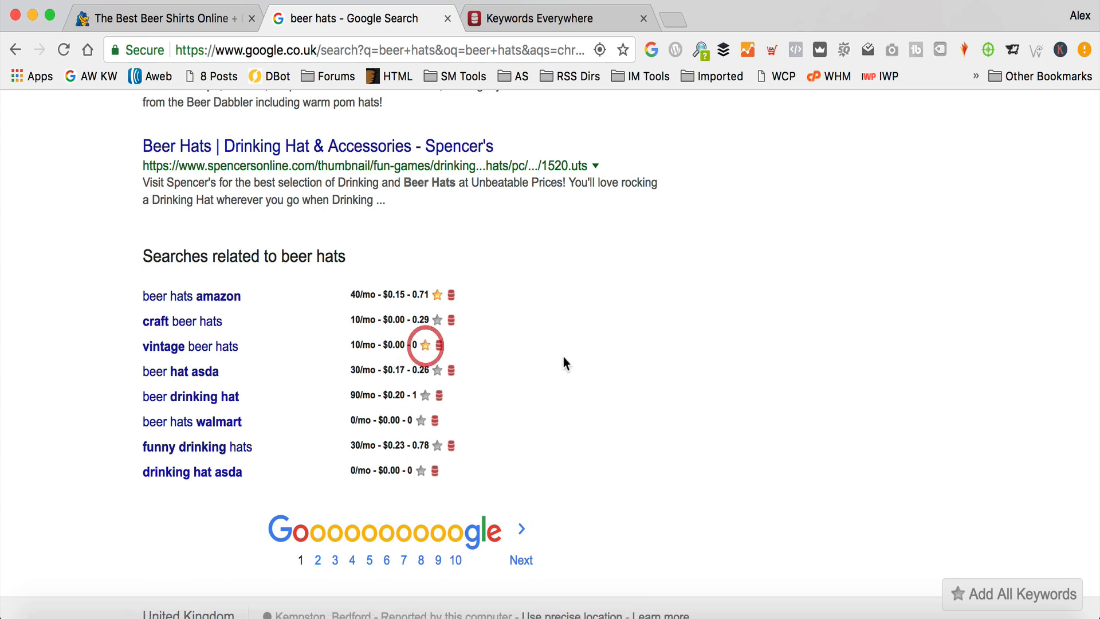
{"action": "mouse_move", "coordinate": [196, 446]}
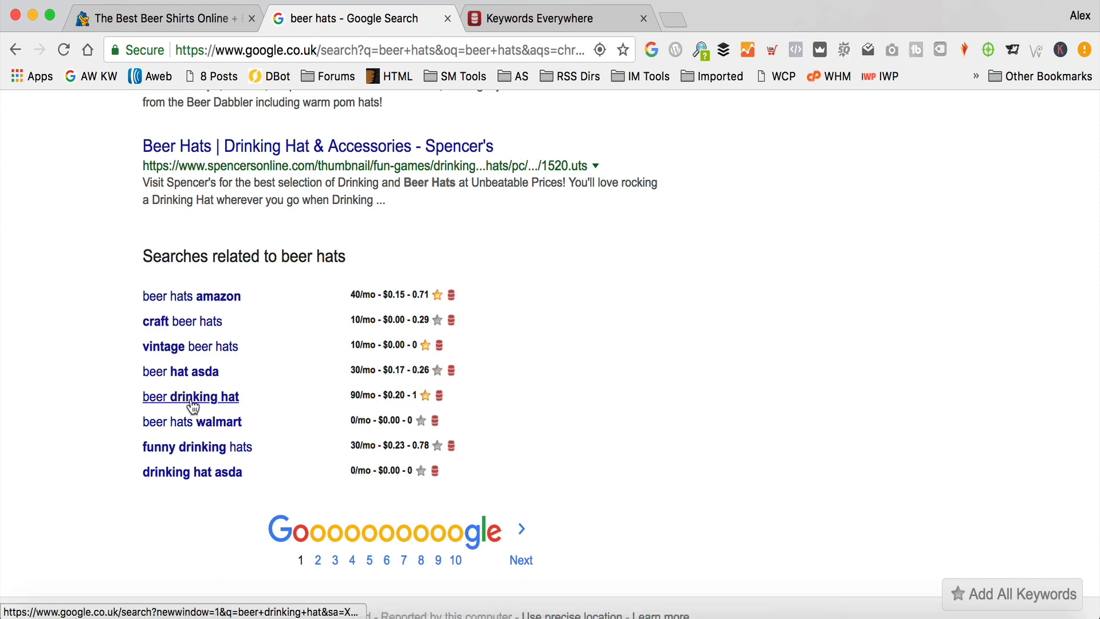
- Search 'beer drinking hat' (90/mo, $0.20 CPC) and scroll to its related searches
{"action": "left_click", "coordinate": [190, 396]}
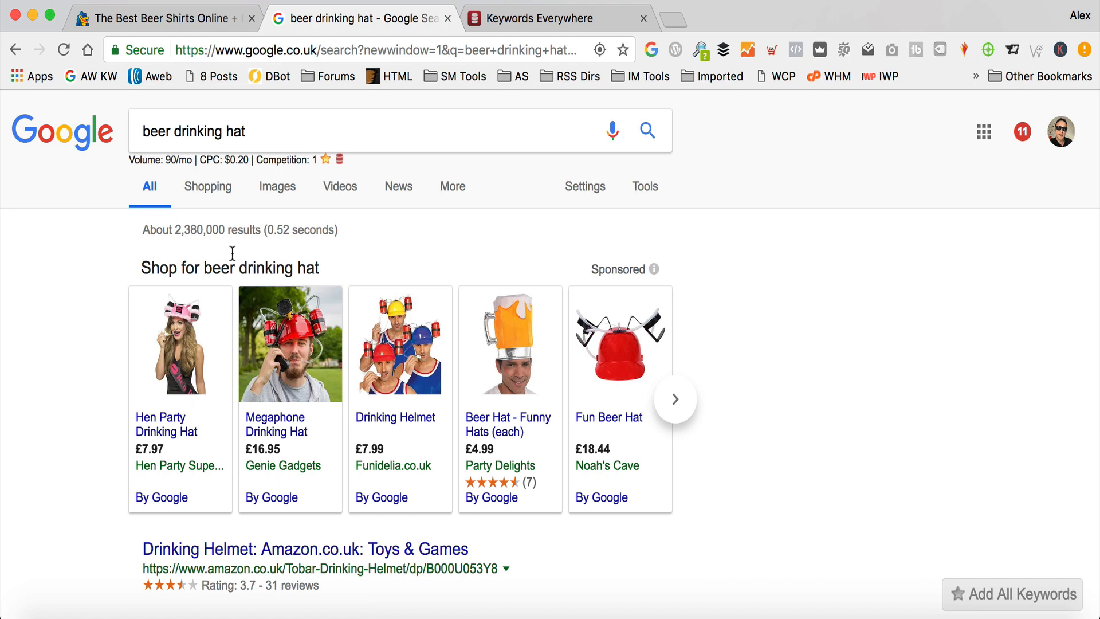
{"action": "mouse_move", "coordinate": [182, 172]}
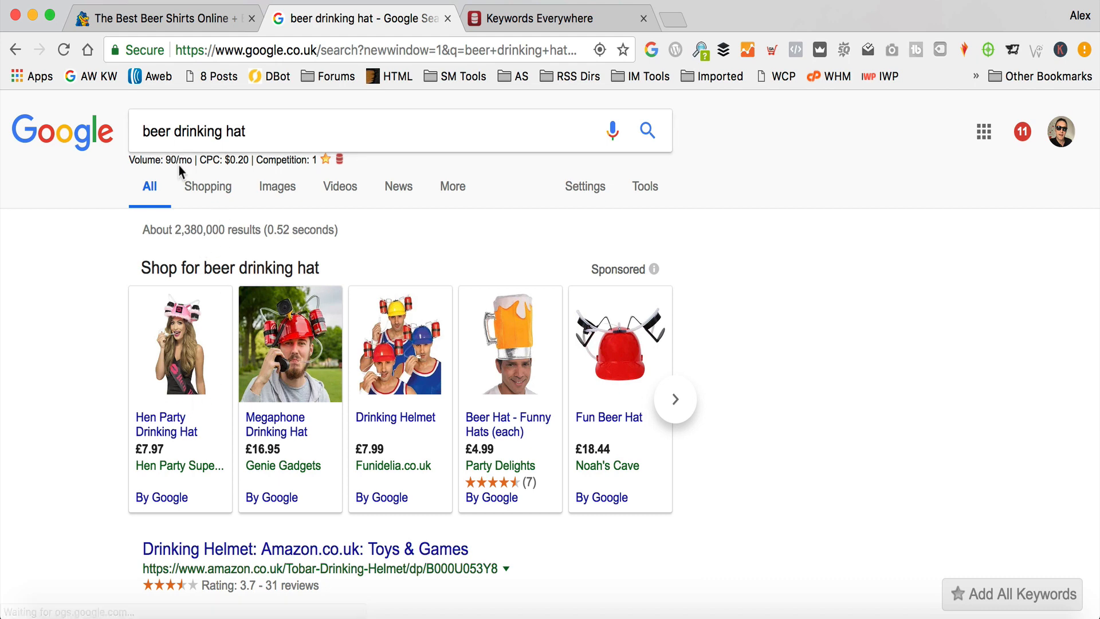
{"action": "mouse_move", "coordinate": [306, 358]}
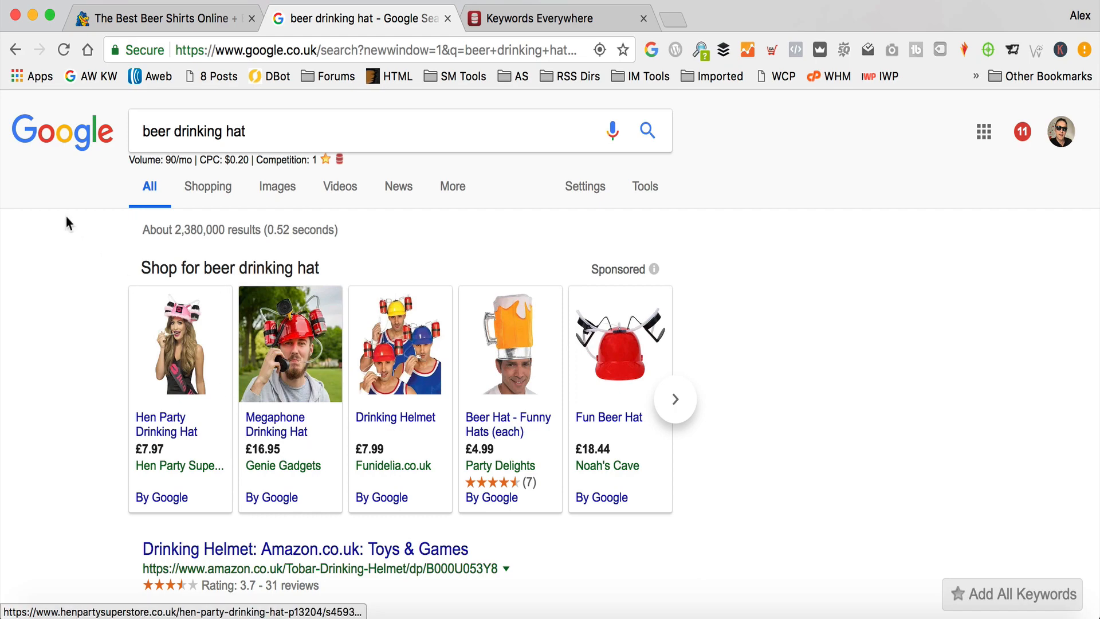
{"action": "scroll", "scroll_direction": "down", "scroll_amount": 3}
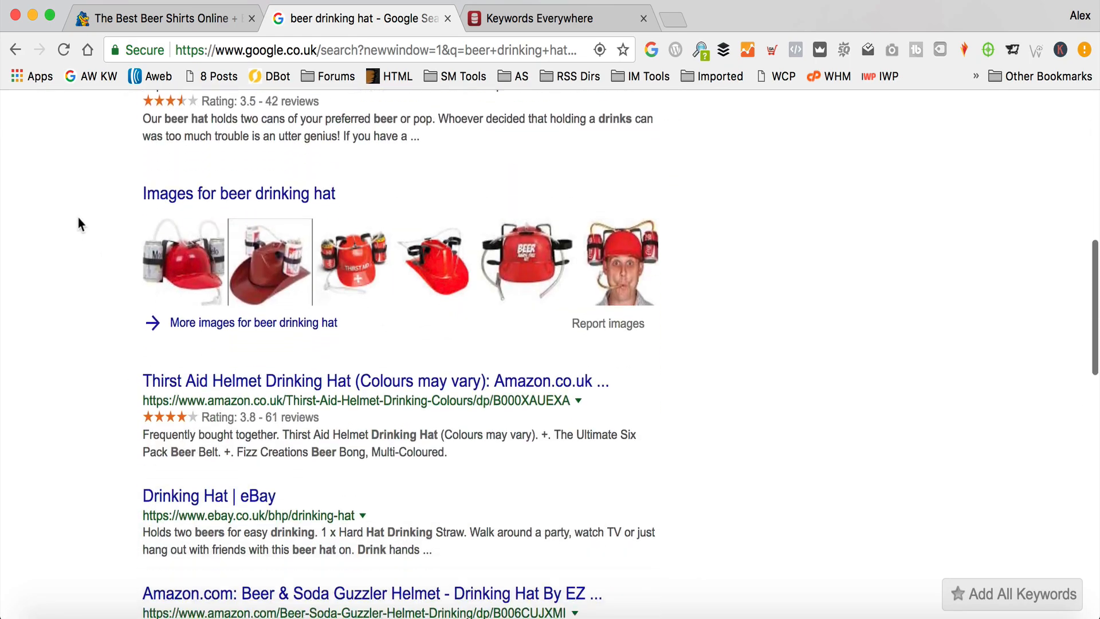
{"action": "scroll", "scroll_direction": "down", "scroll_amount": 3}
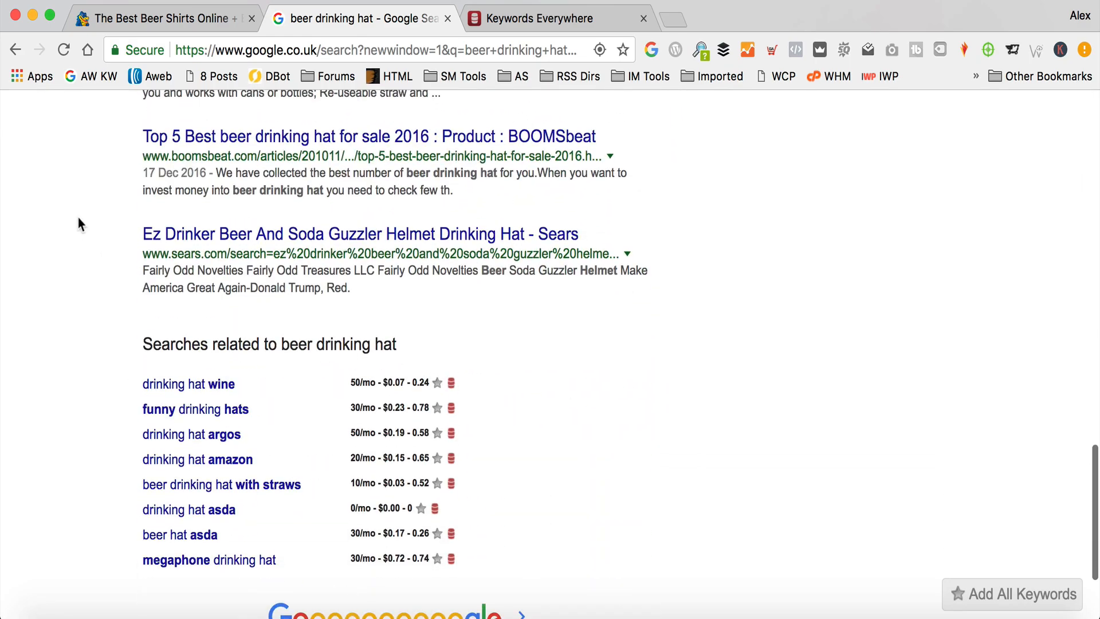
{"action": "scroll", "scroll_direction": "down", "scroll_amount": 3}
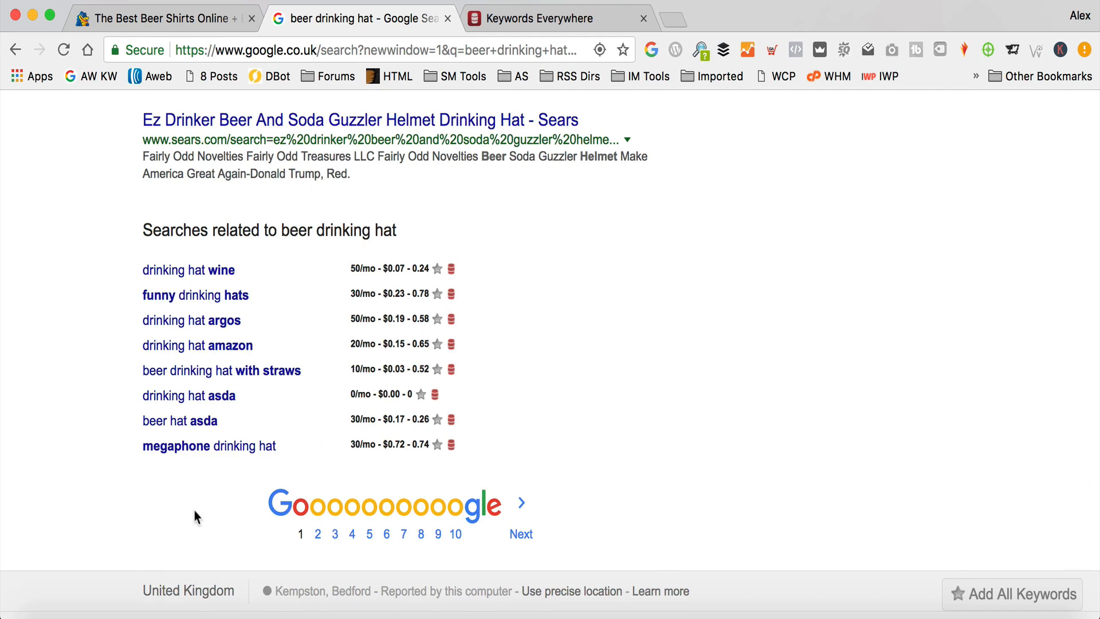
{"action": "mouse_move", "coordinate": [273, 476]}
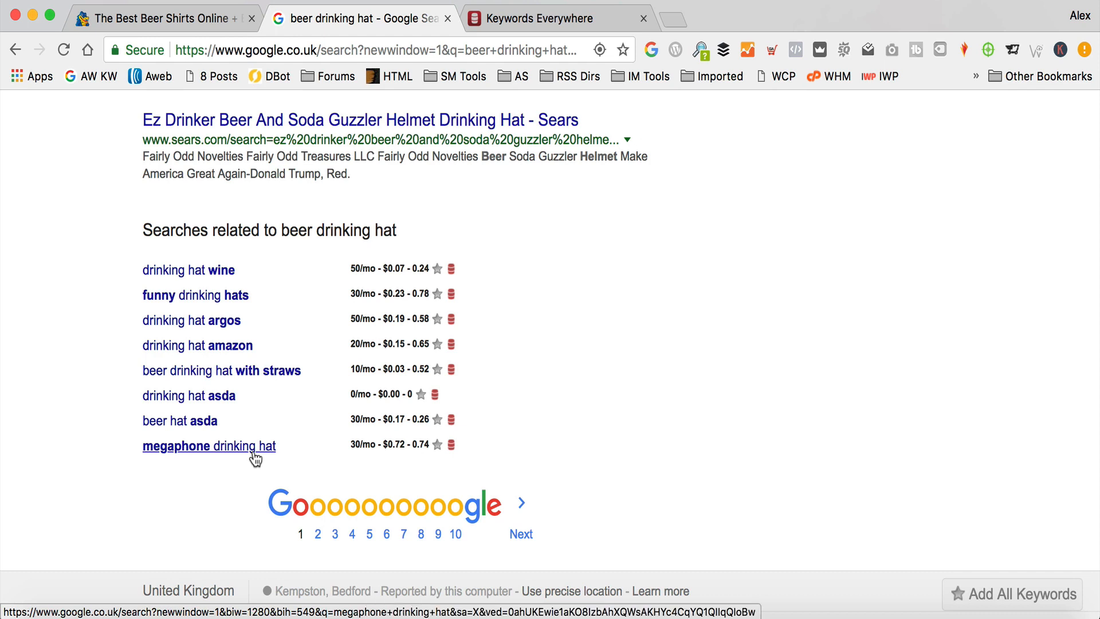
{"action": "mouse_move", "coordinate": [304, 406]}
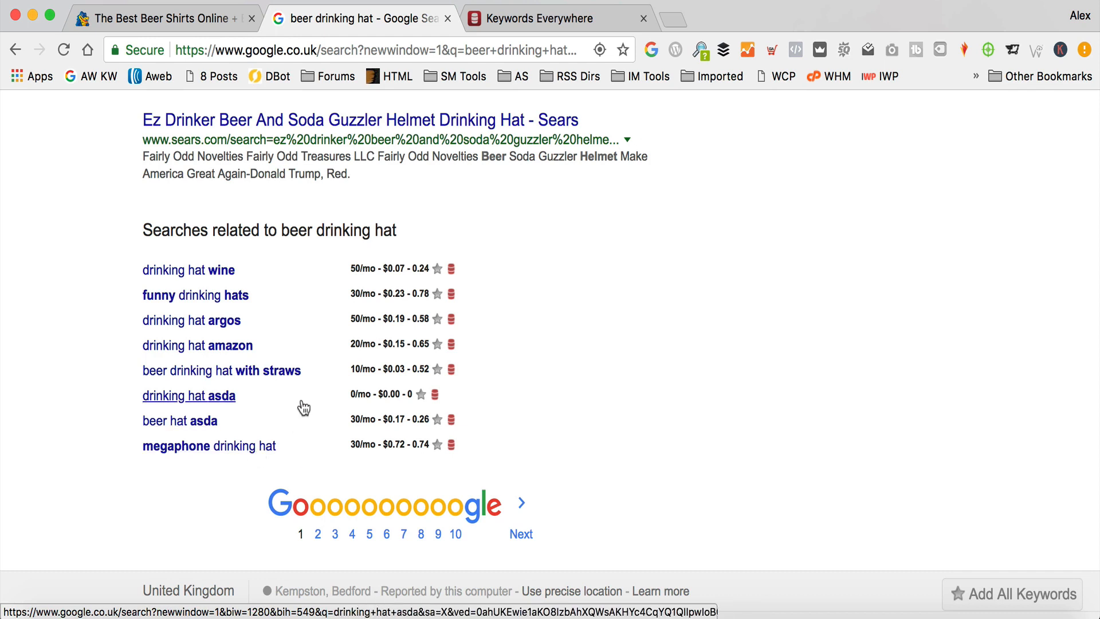
{"action": "mouse_move", "coordinate": [307, 390]}
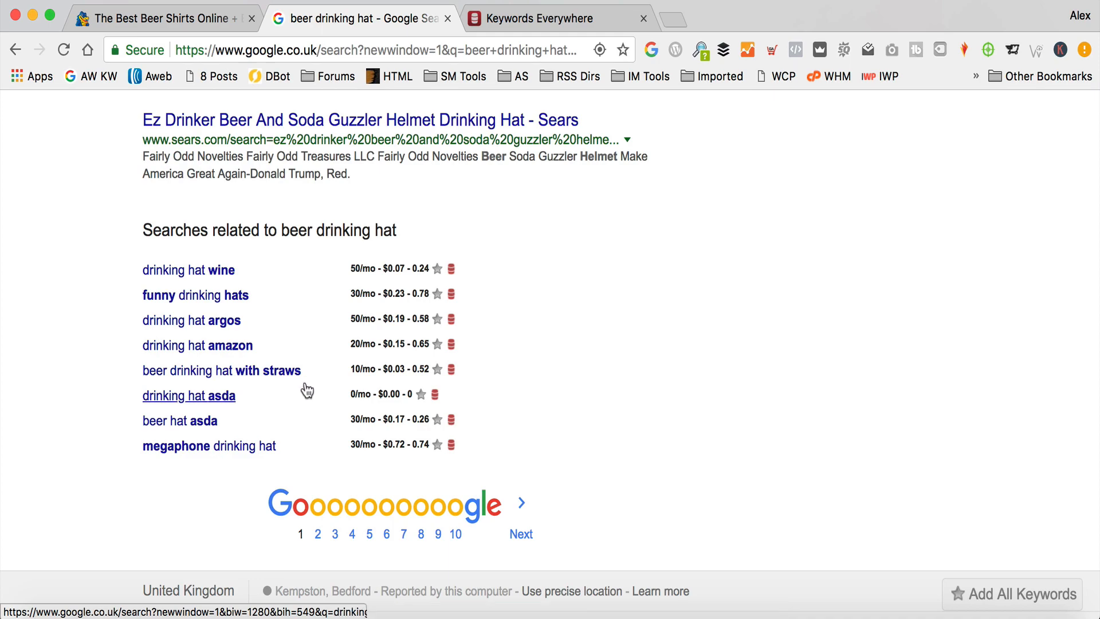
{"action": "mouse_move", "coordinate": [605, 387]}
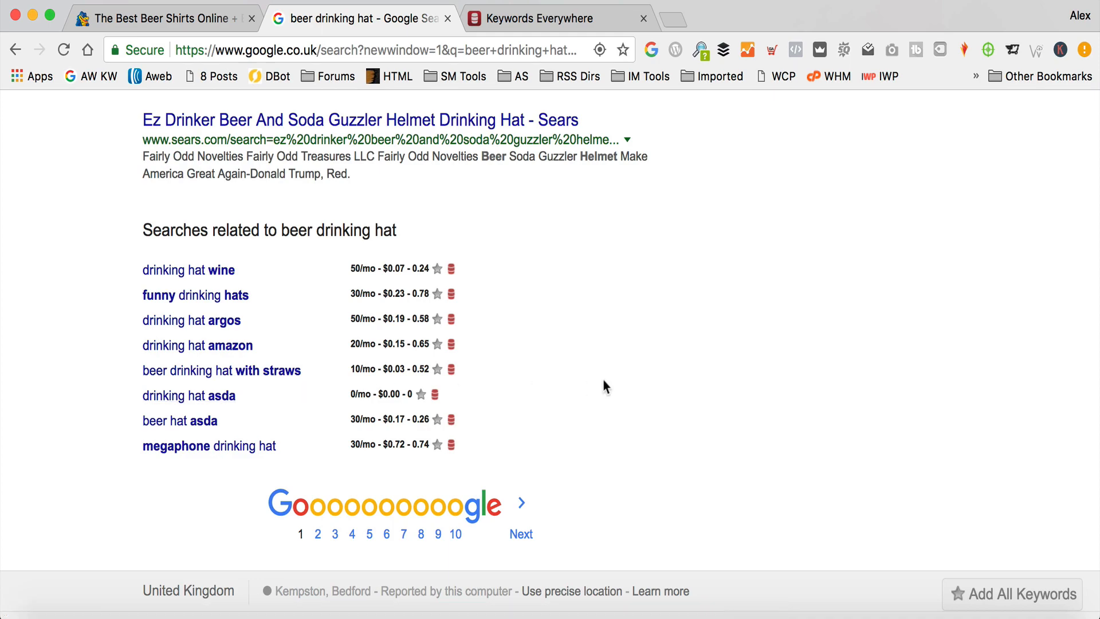
{"action": "scroll", "scroll_direction": "up", "scroll_amount": 3}
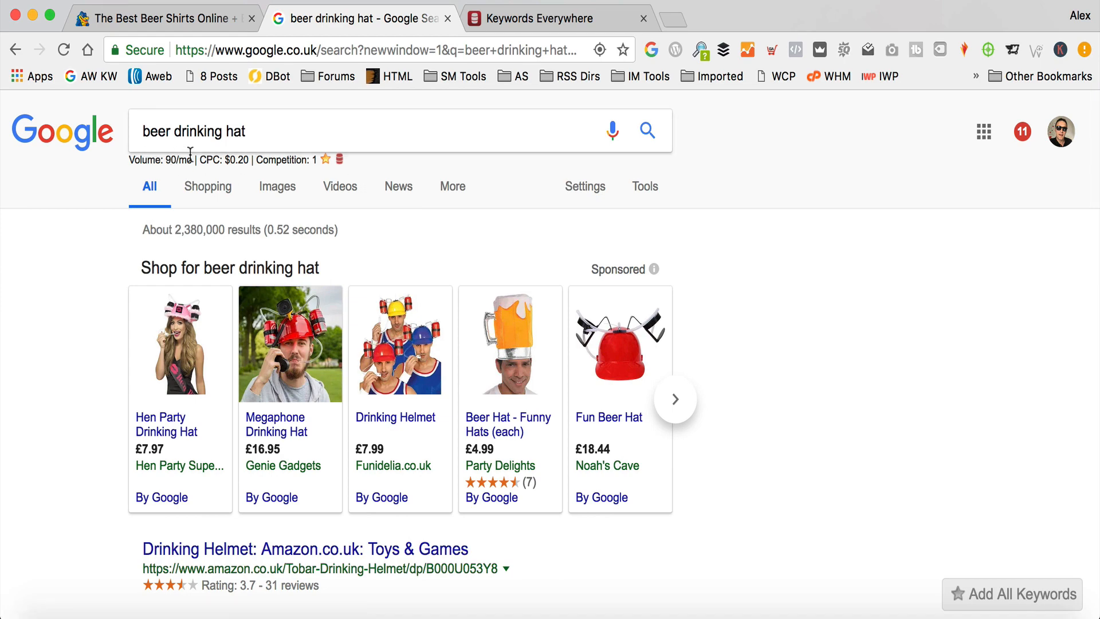
{"action": "scroll", "scroll_direction": "down", "scroll_amount": 3}
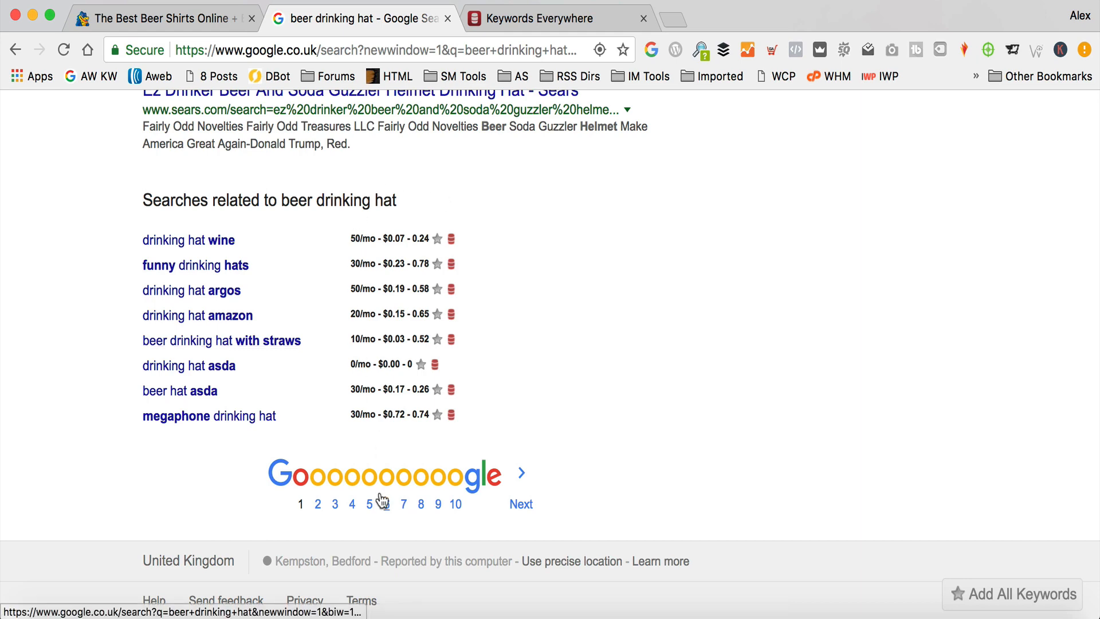
{"action": "mouse_move", "coordinate": [639, 283]}
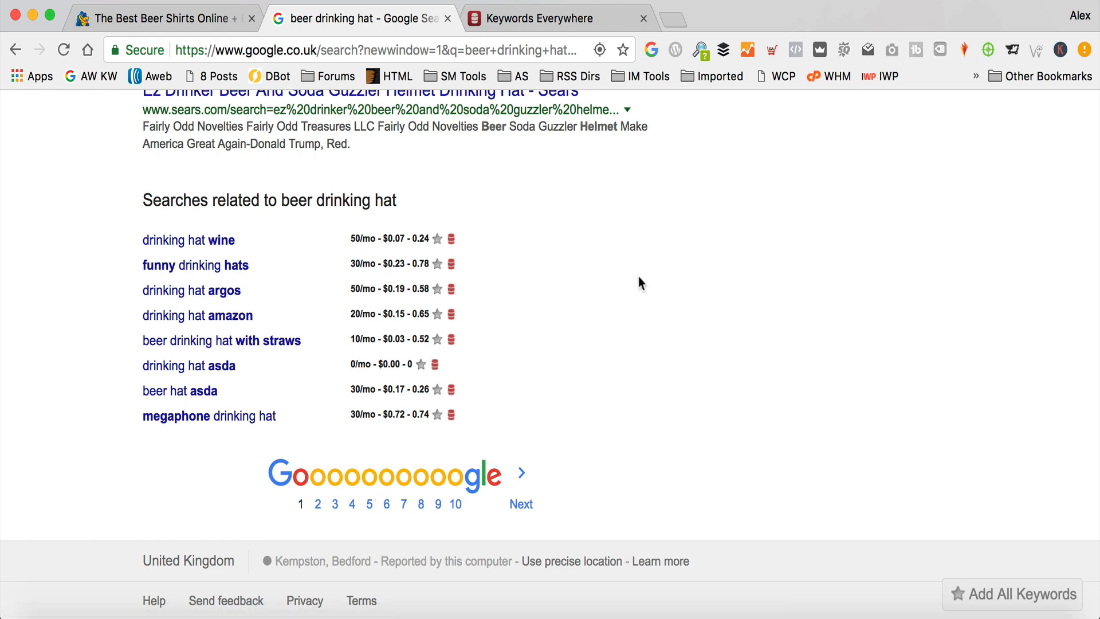
{"action": "mouse_move", "coordinate": [541, 293]}
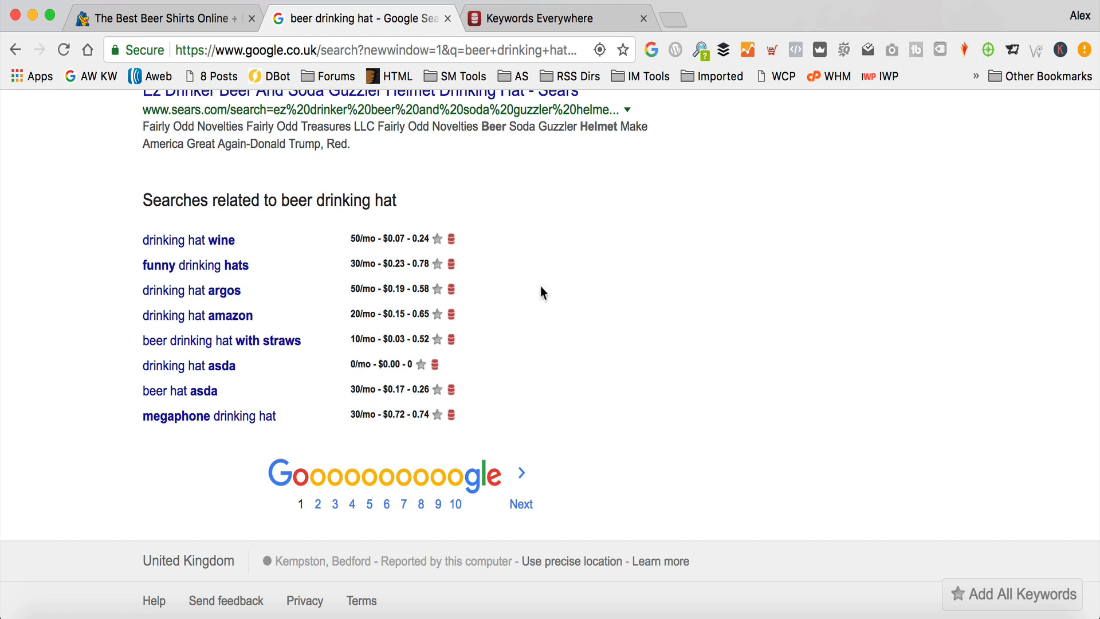
{"action": "mouse_move", "coordinate": [620, 288]}
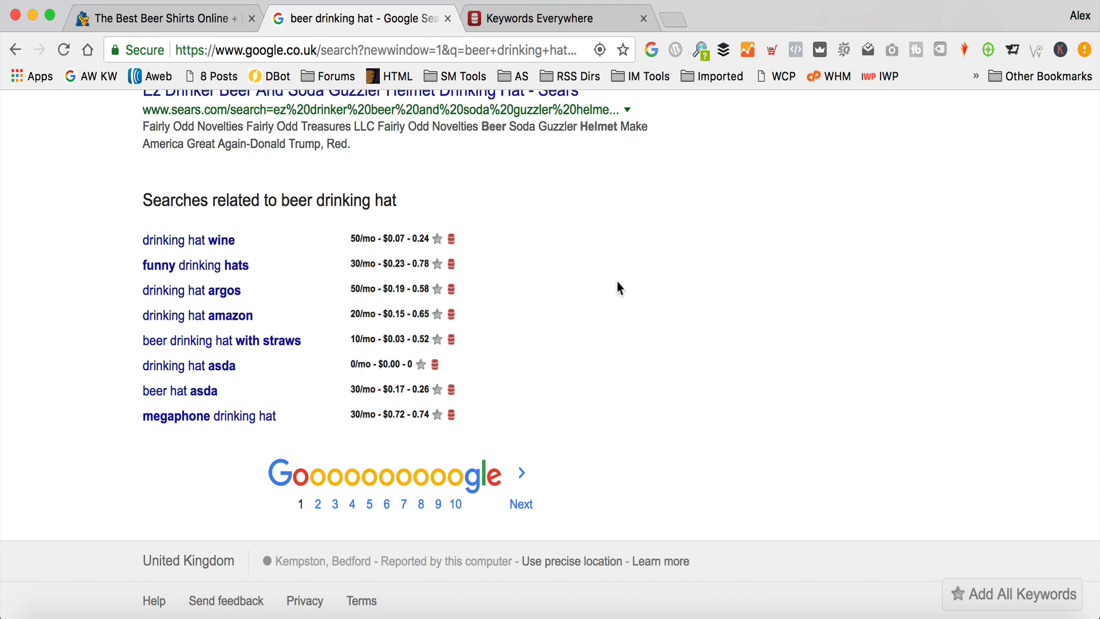